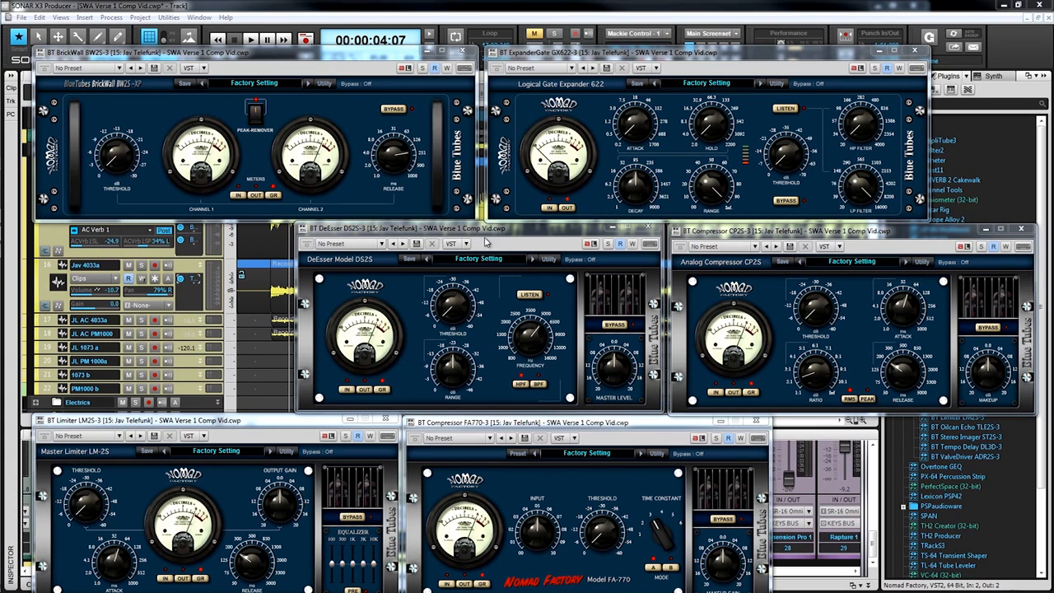
{"action": "mouse_move", "coordinate": [459, 234]}
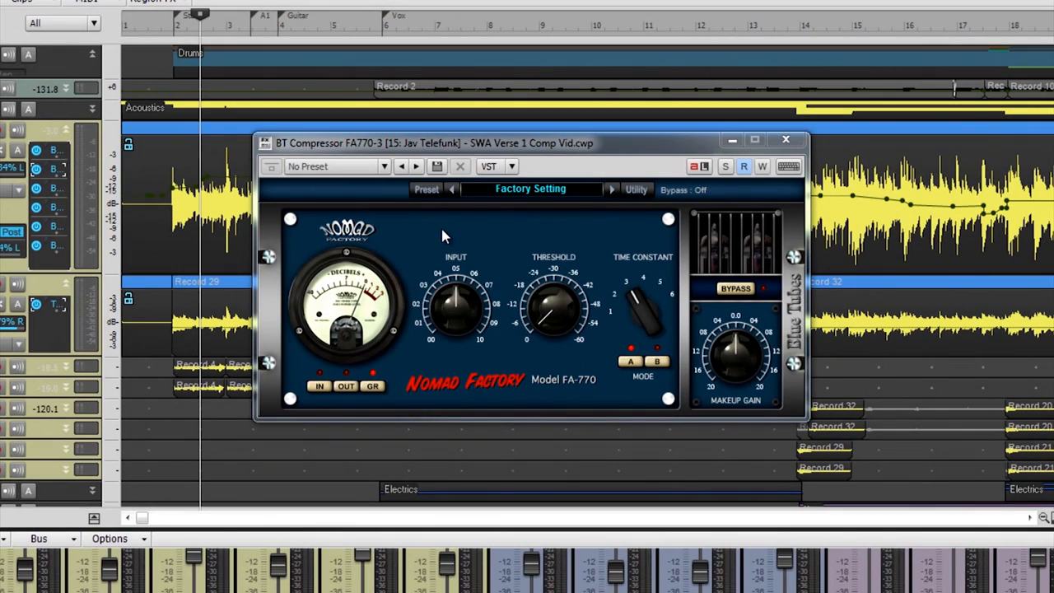
{"action": "mouse_move", "coordinate": [441, 237]}
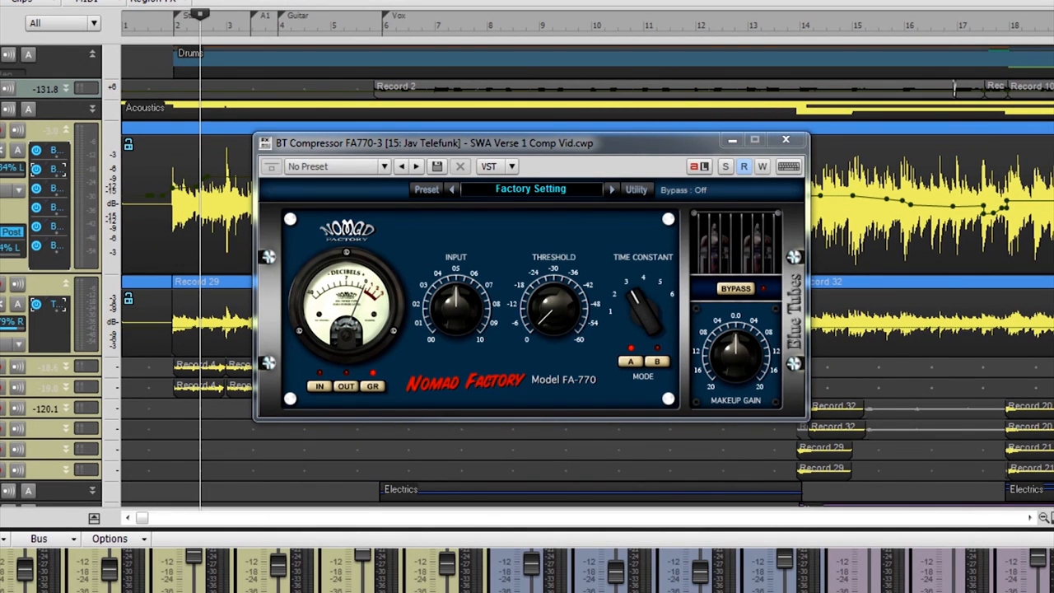
- Cycle the FA-770's VU meter through input, output and gain-reduction readings
{"action": "left_click", "coordinate": [320, 385]}
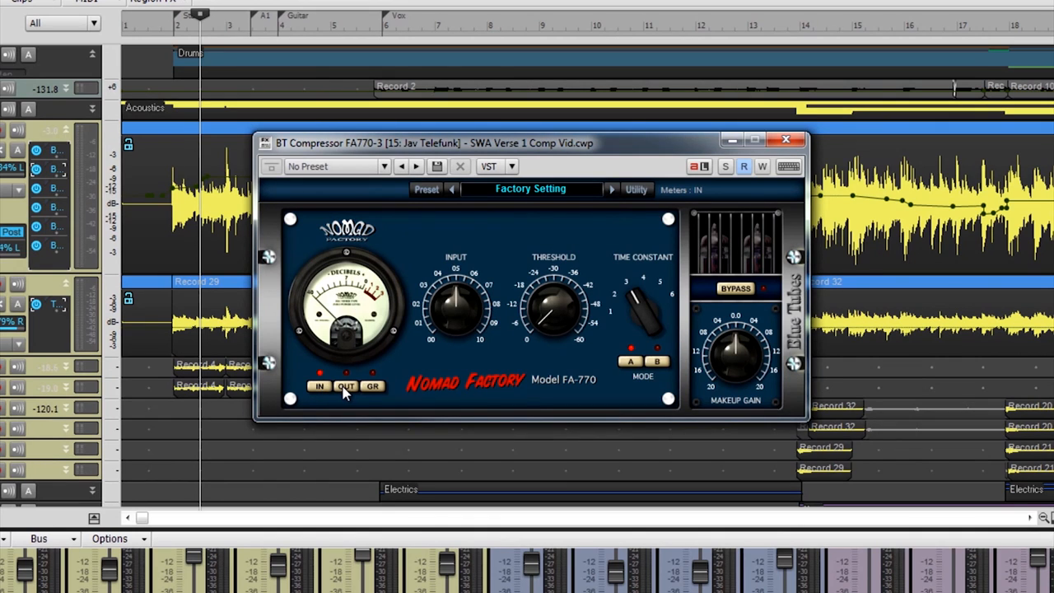
{"action": "left_click", "coordinate": [346, 385]}
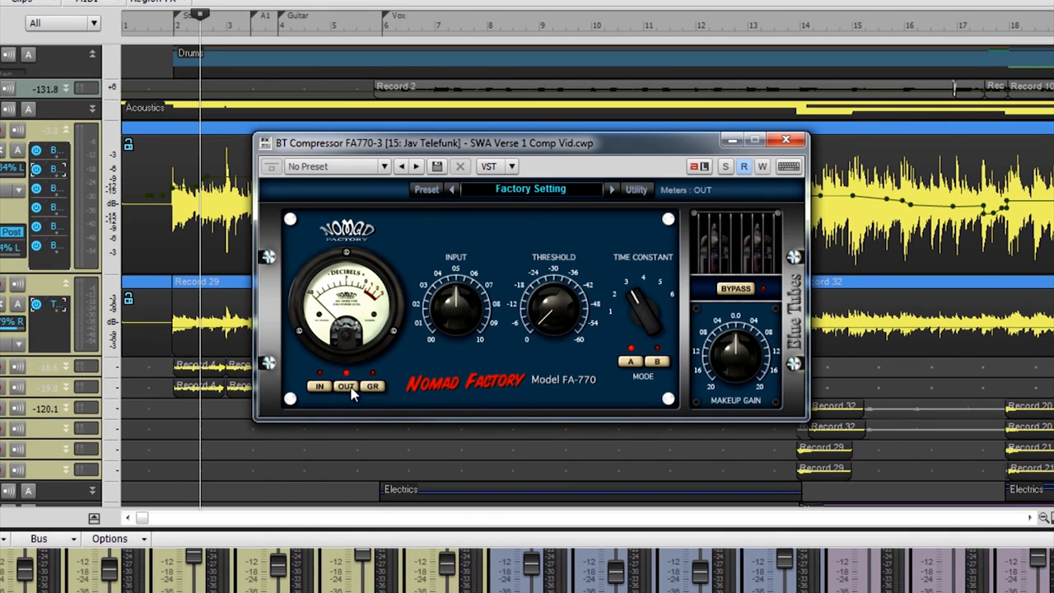
{"action": "mouse_move", "coordinate": [377, 395]}
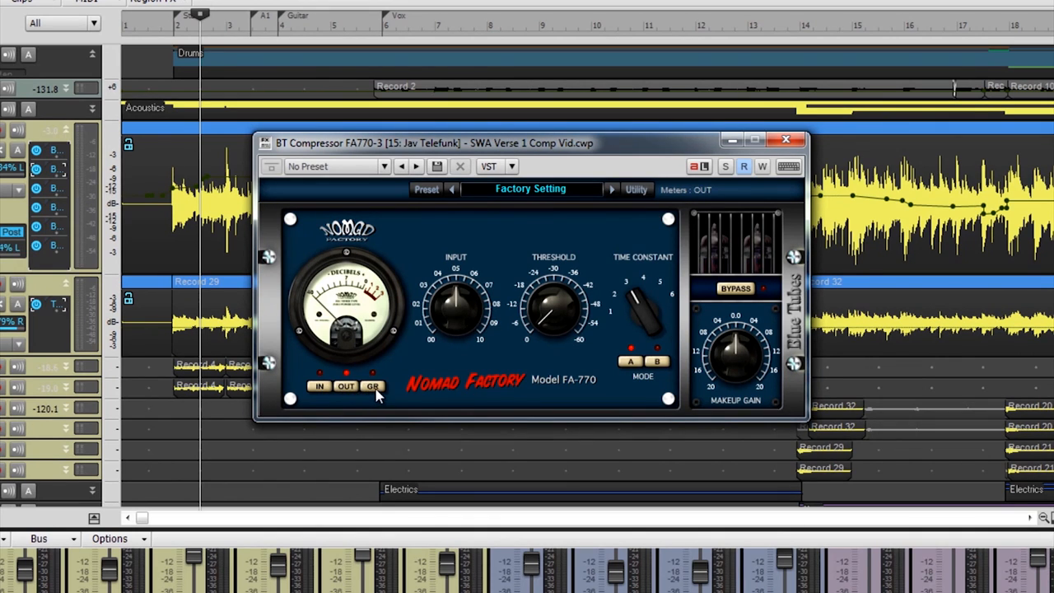
{"action": "left_click", "coordinate": [372, 385]}
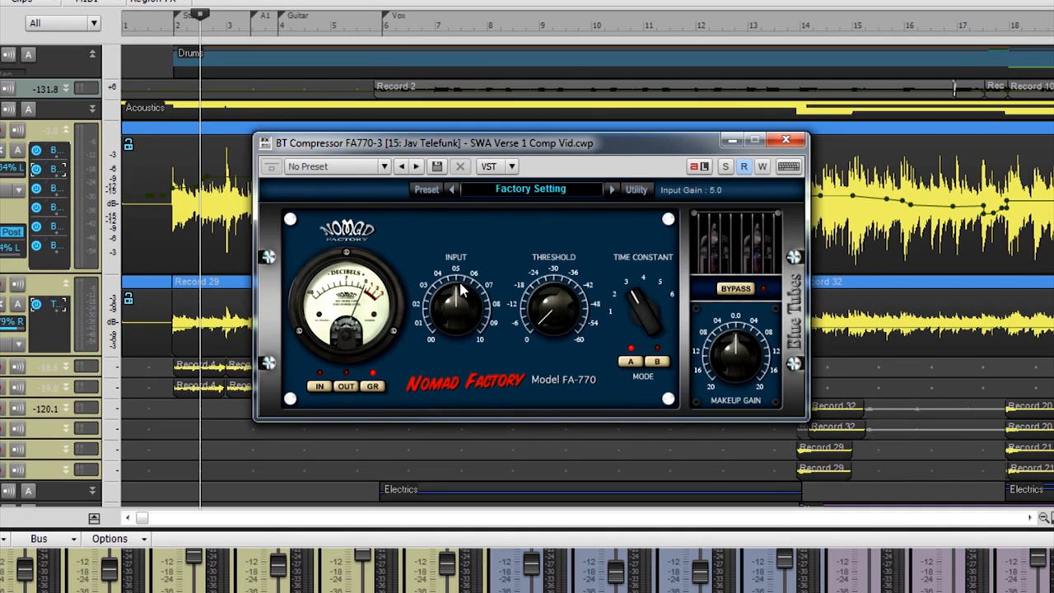
- Nudge the input gain, then audition time constants ending at 0.2 ms attack / 300 ms release
{"action": "left_click_drag", "start_coordinate": [551, 296], "coordinate": [557, 283]}
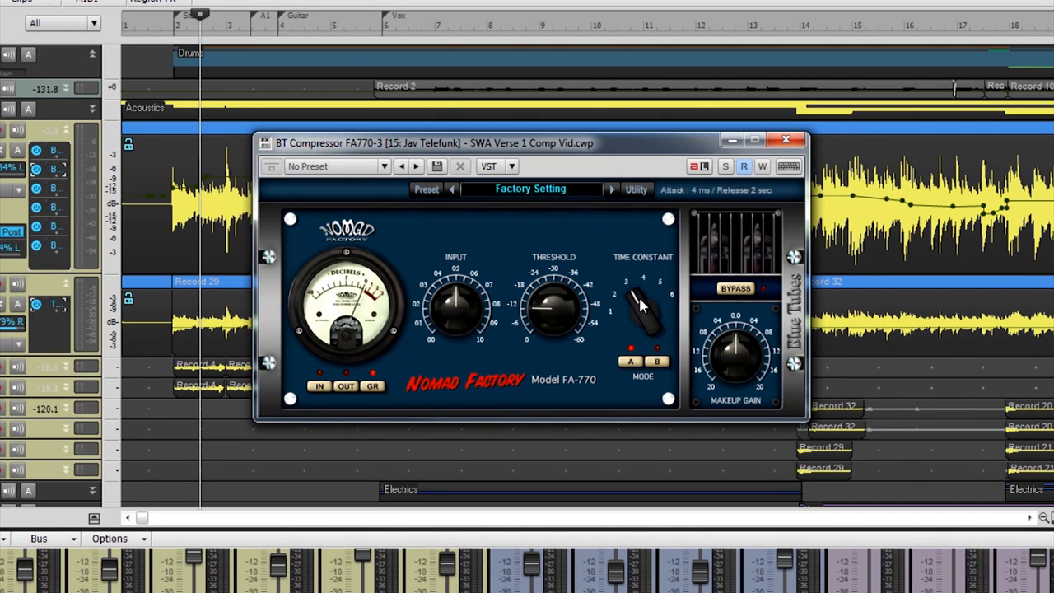
{"action": "left_click_drag", "start_coordinate": [645, 299], "coordinate": [642, 337]}
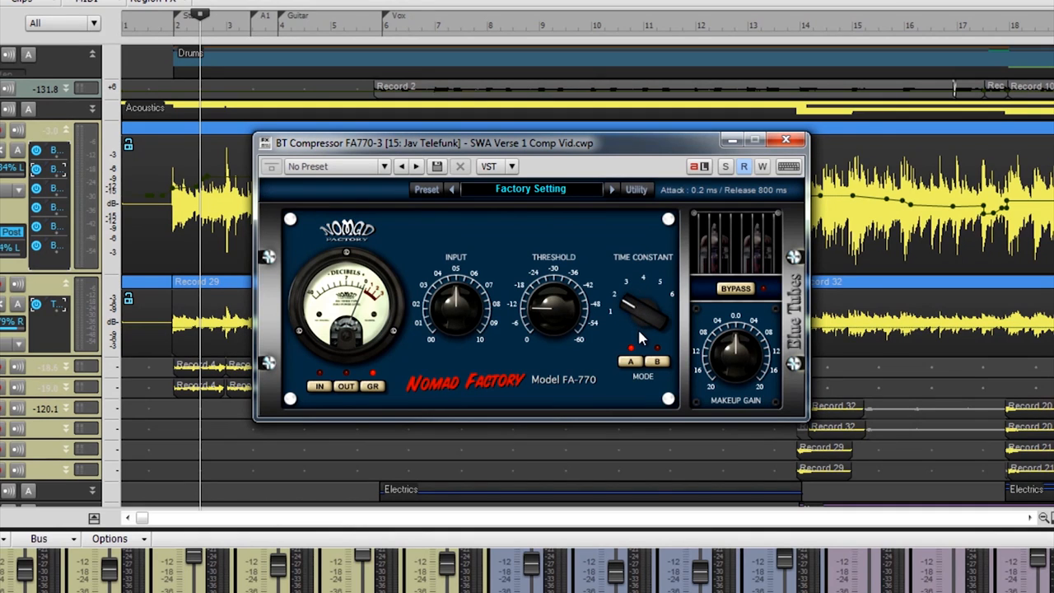
{"action": "left_click_drag", "start_coordinate": [642, 329], "coordinate": [651, 297]}
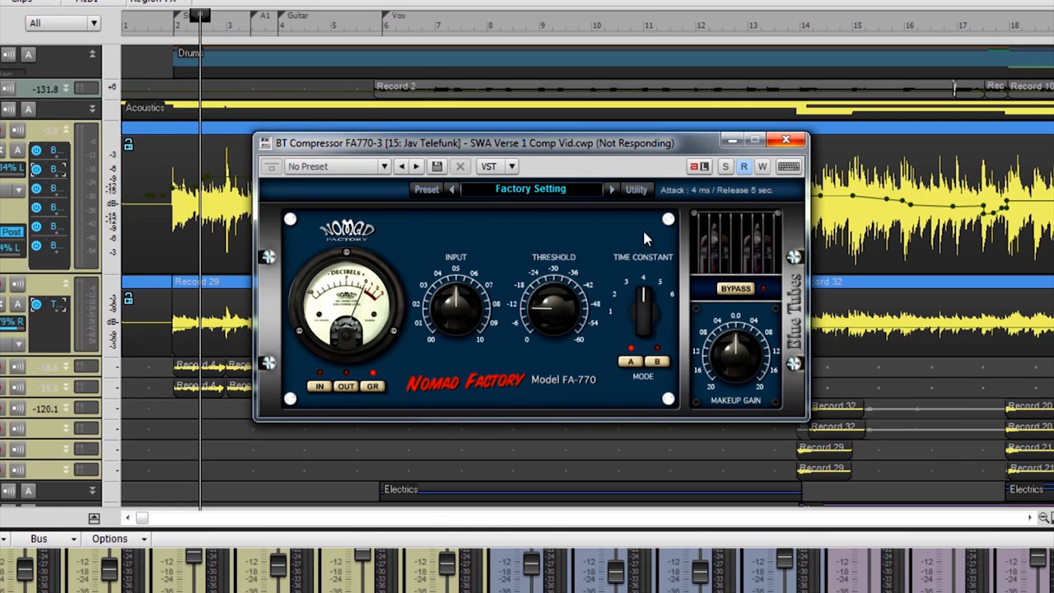
{"action": "left_click_drag", "start_coordinate": [645, 317], "coordinate": [639, 316]}
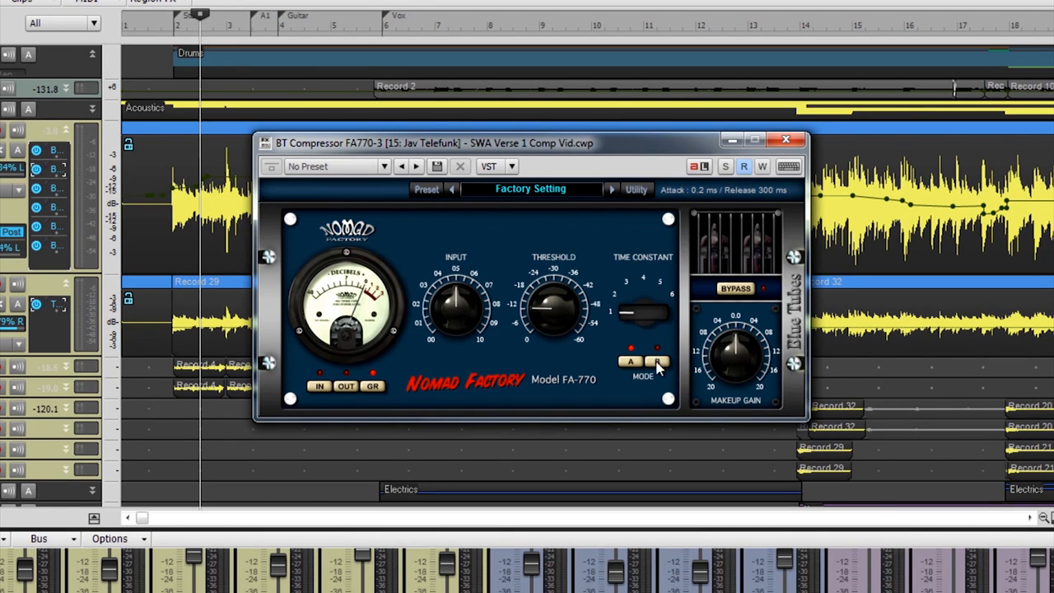
- Try attack mode B and back to A, then sweep time constants through 800 ms, 2 sec, 5 sec and 600 ms releases
{"action": "left_click", "coordinate": [659, 362]}
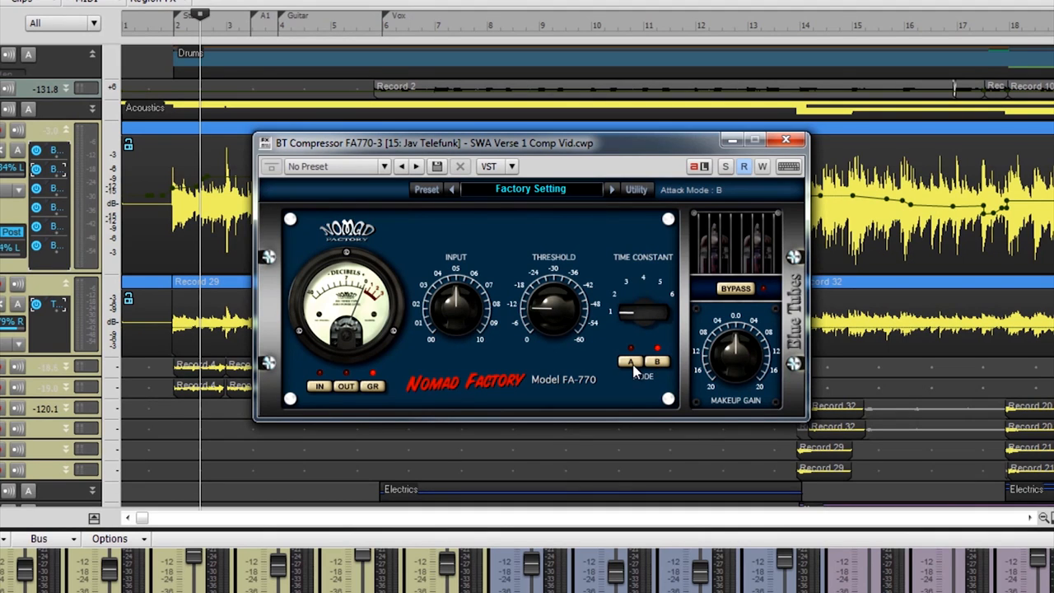
{"action": "left_click", "coordinate": [628, 362]}
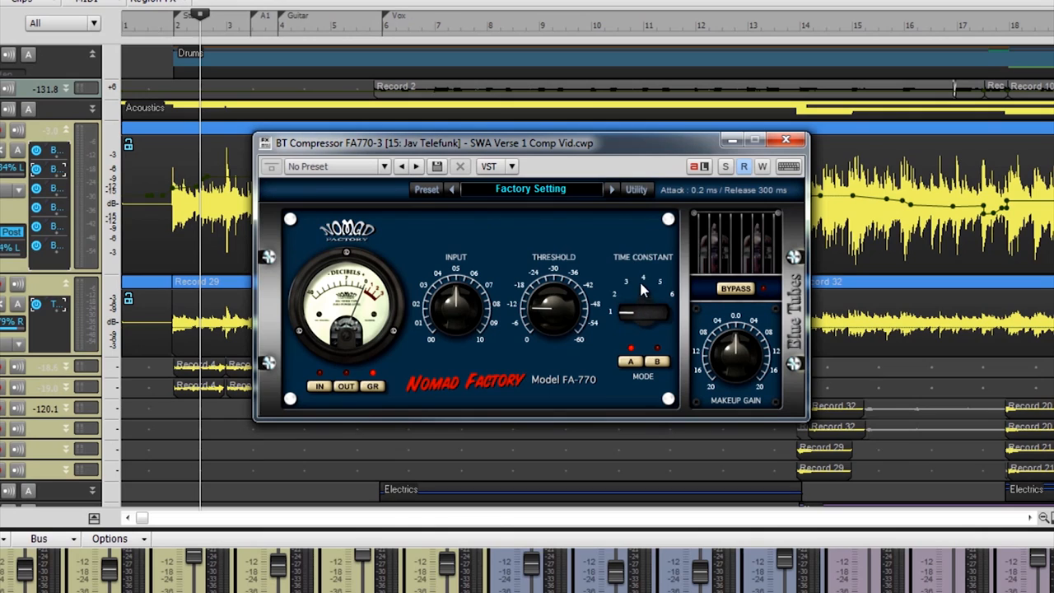
{"action": "left_click_drag", "start_coordinate": [642, 310], "coordinate": [633, 247]}
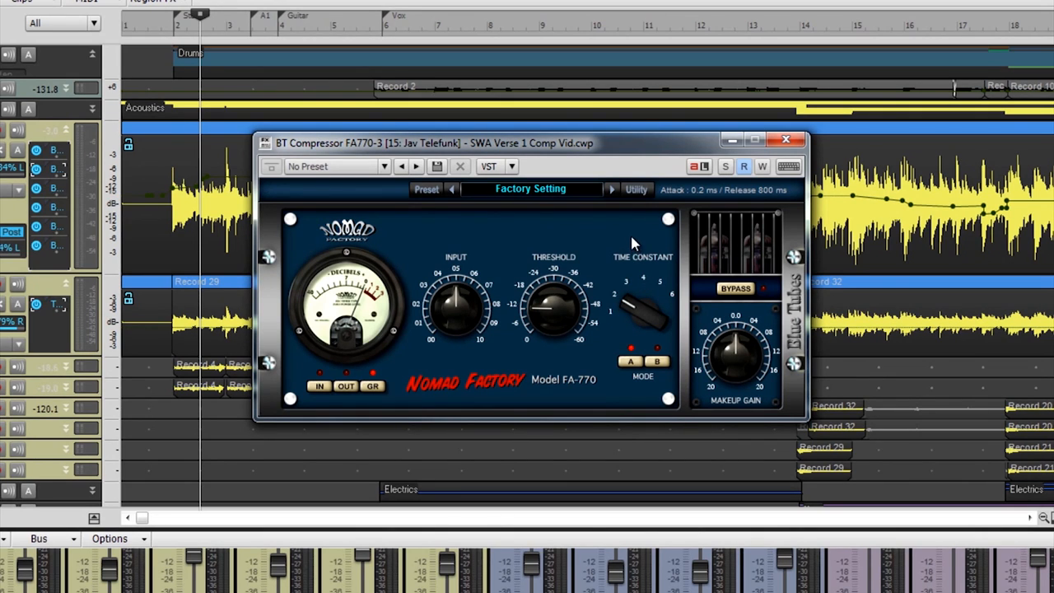
{"action": "left_click_drag", "start_coordinate": [645, 310], "coordinate": [650, 316]}
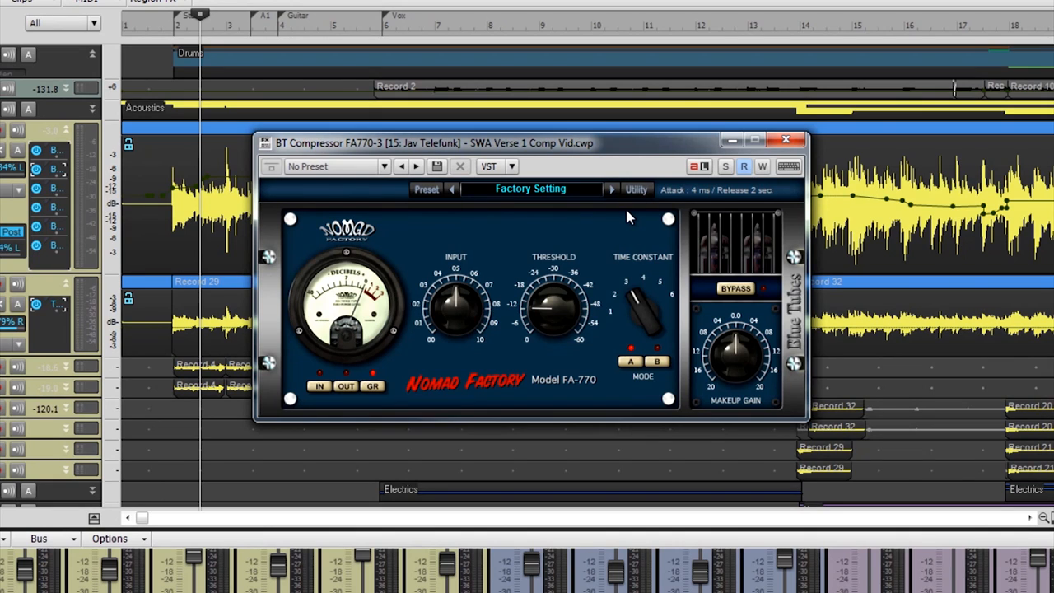
{"action": "left_click_drag", "start_coordinate": [645, 312], "coordinate": [645, 300]}
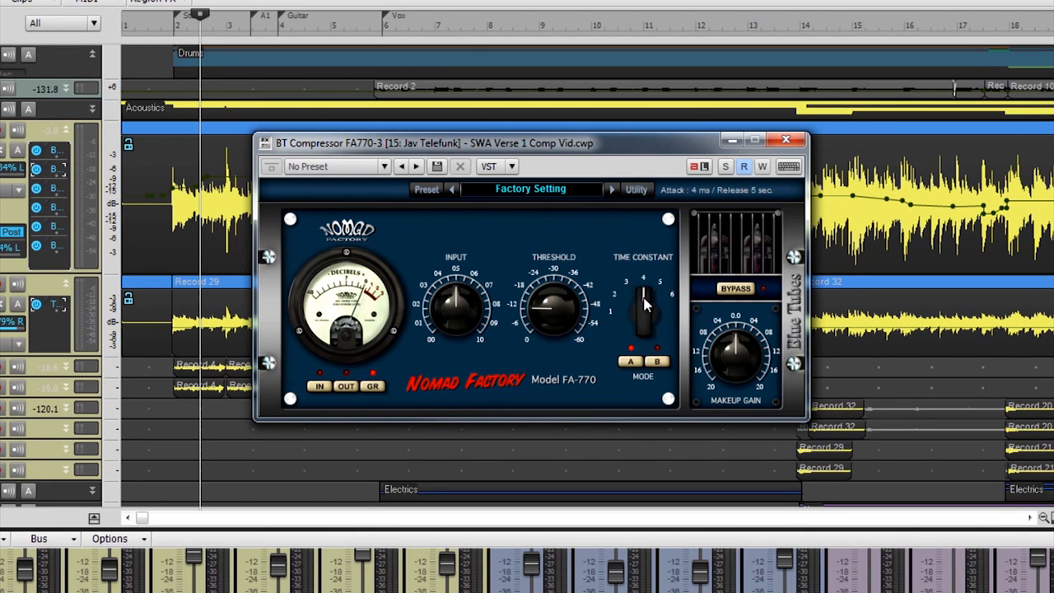
{"action": "left_click_drag", "start_coordinate": [645, 305], "coordinate": [645, 293]}
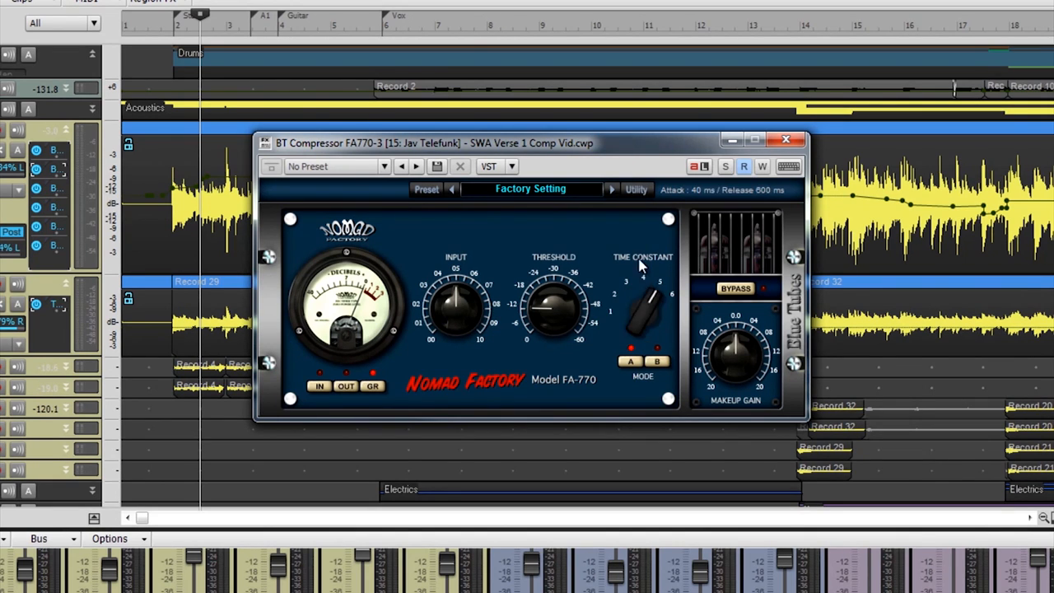
- Audition further time constants, settling on 120 ms attack and 300 ms release
{"action": "left_click_drag", "start_coordinate": [645, 310], "coordinate": [650, 330]}
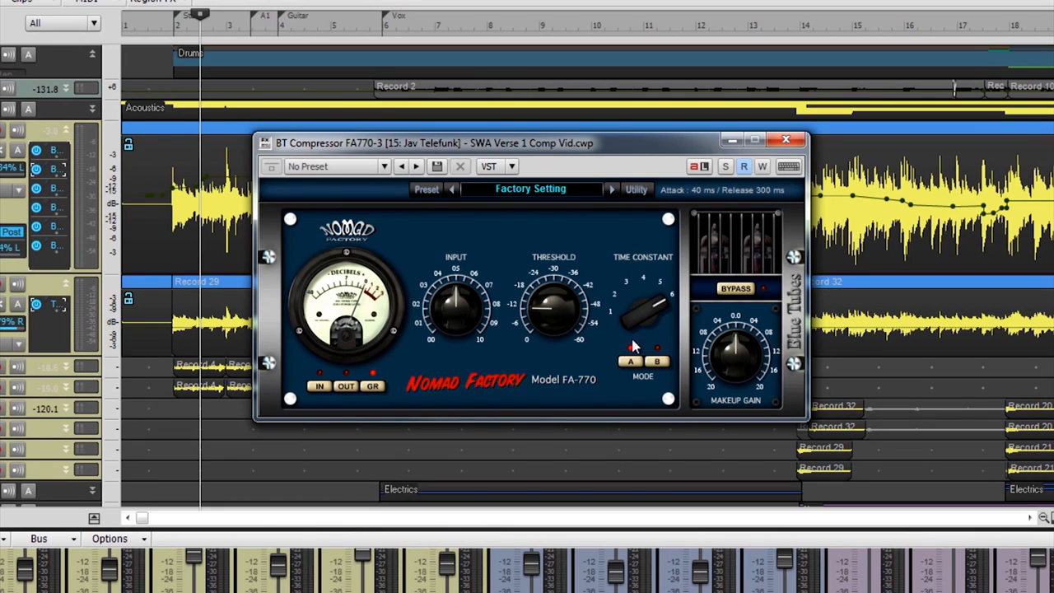
{"action": "left_click_drag", "start_coordinate": [645, 309], "coordinate": [651, 297]}
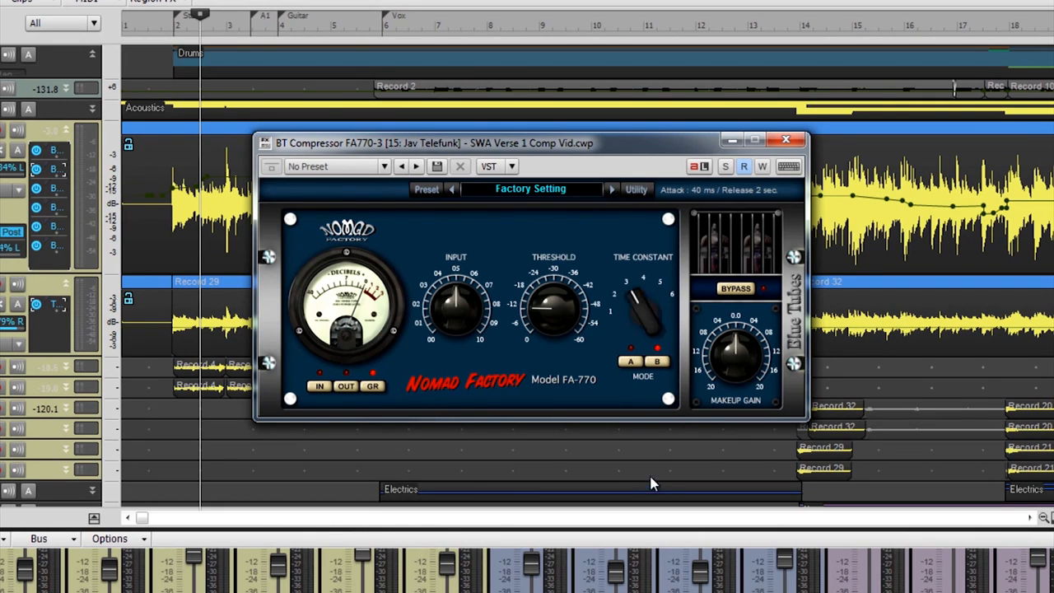
{"action": "left_click_drag", "start_coordinate": [645, 316], "coordinate": [642, 313]}
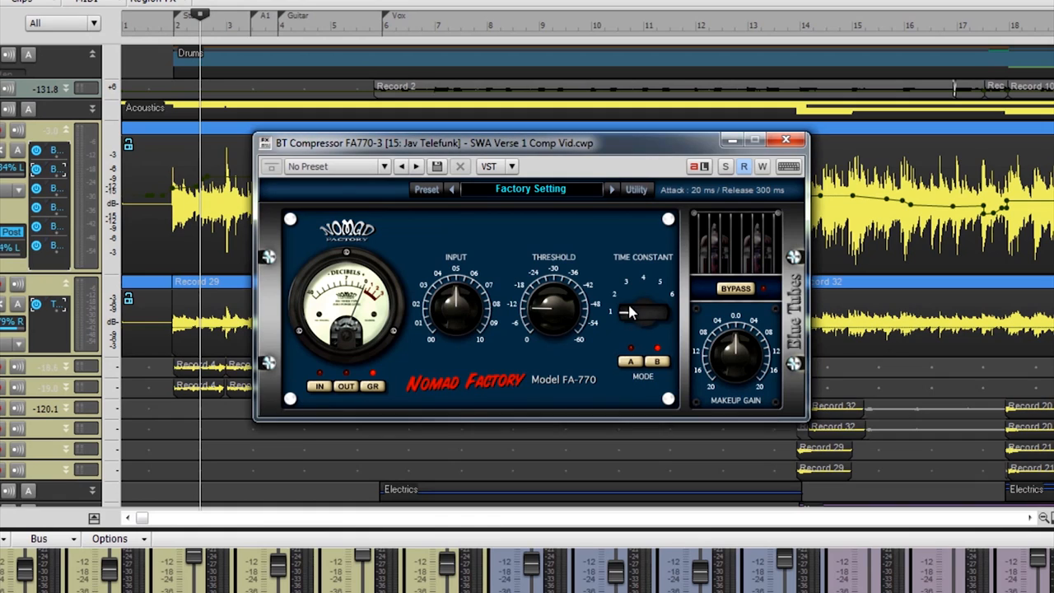
{"action": "left_click_drag", "start_coordinate": [642, 311], "coordinate": [646, 317]}
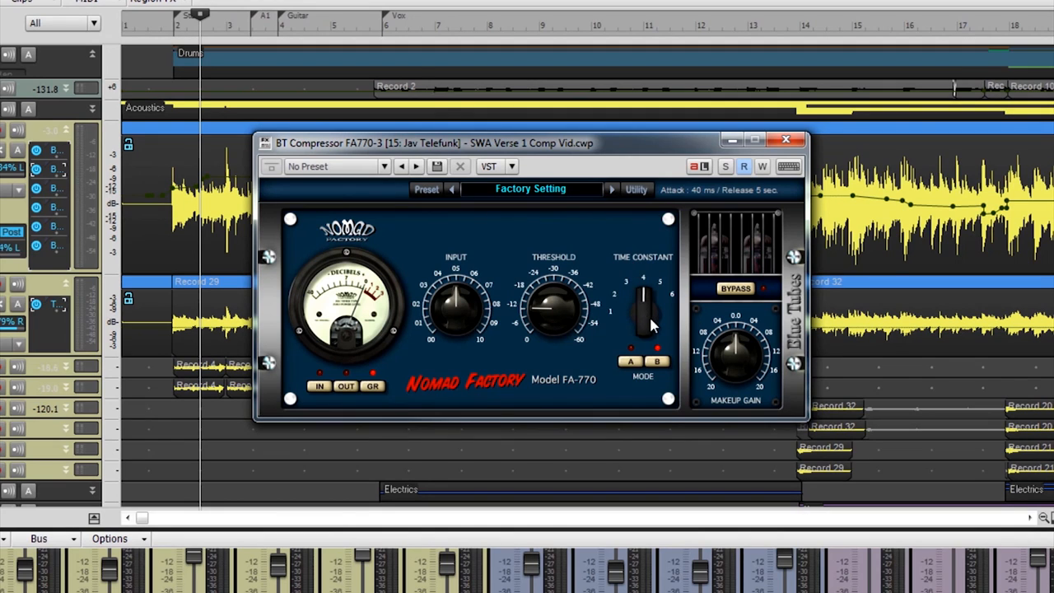
{"action": "left_click_drag", "start_coordinate": [645, 321], "coordinate": [645, 310]}
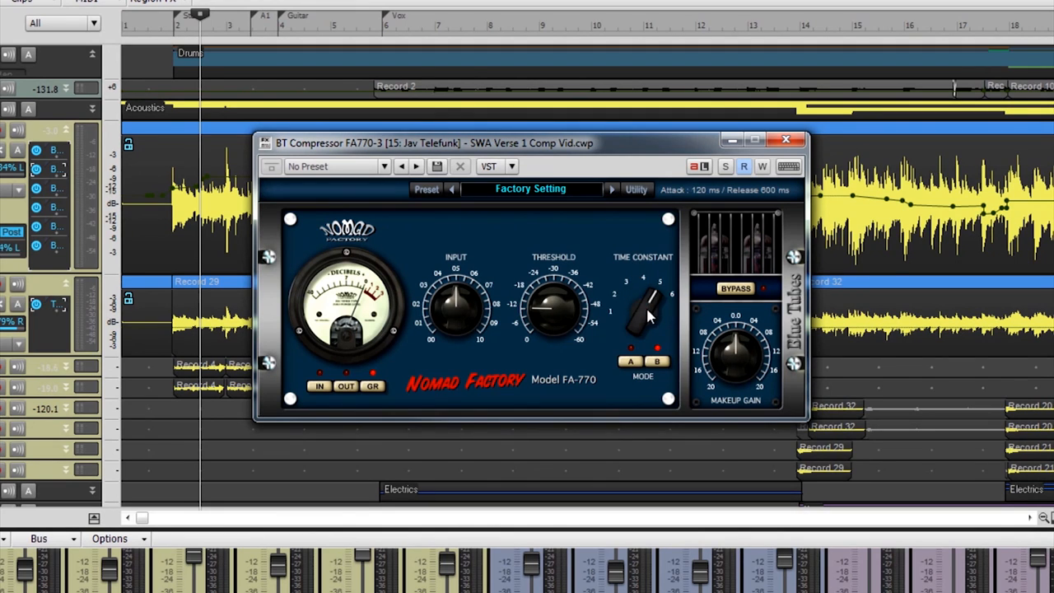
{"action": "left_click_drag", "start_coordinate": [650, 309], "coordinate": [645, 296]}
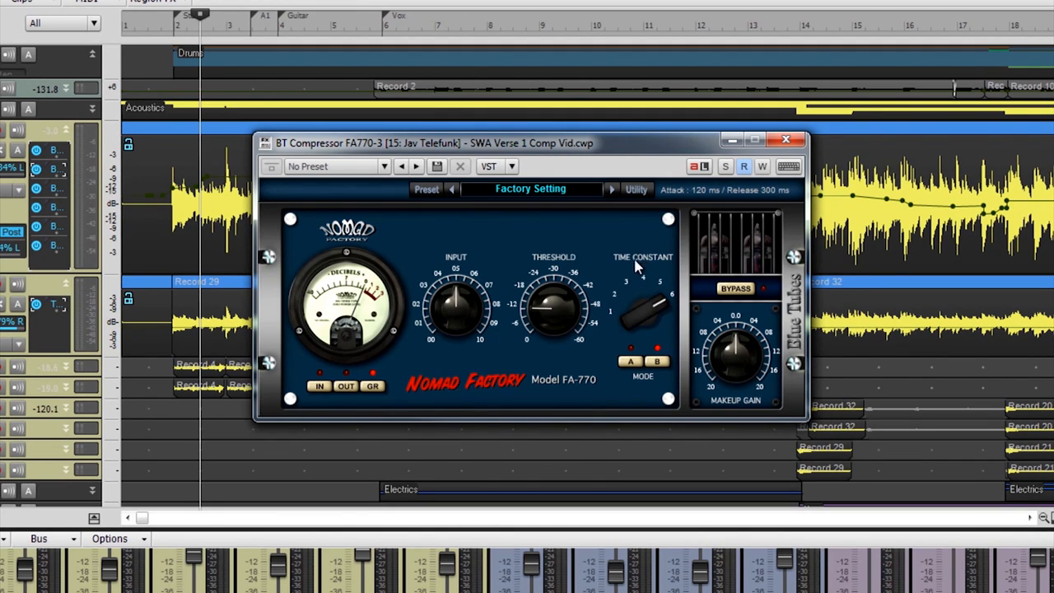
{"action": "mouse_move", "coordinate": [632, 321]}
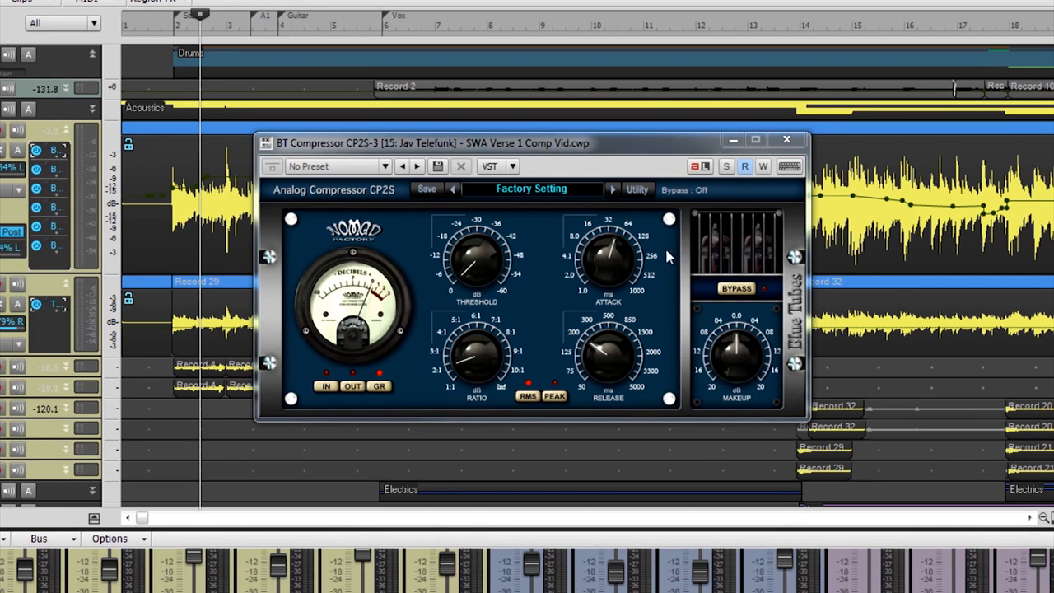
- Adjust the CP2S ratio to 2.0:1 and compare peak detection against RMS, leaving RMS
{"action": "left_click_drag", "start_coordinate": [474, 260], "coordinate": [474, 239]}
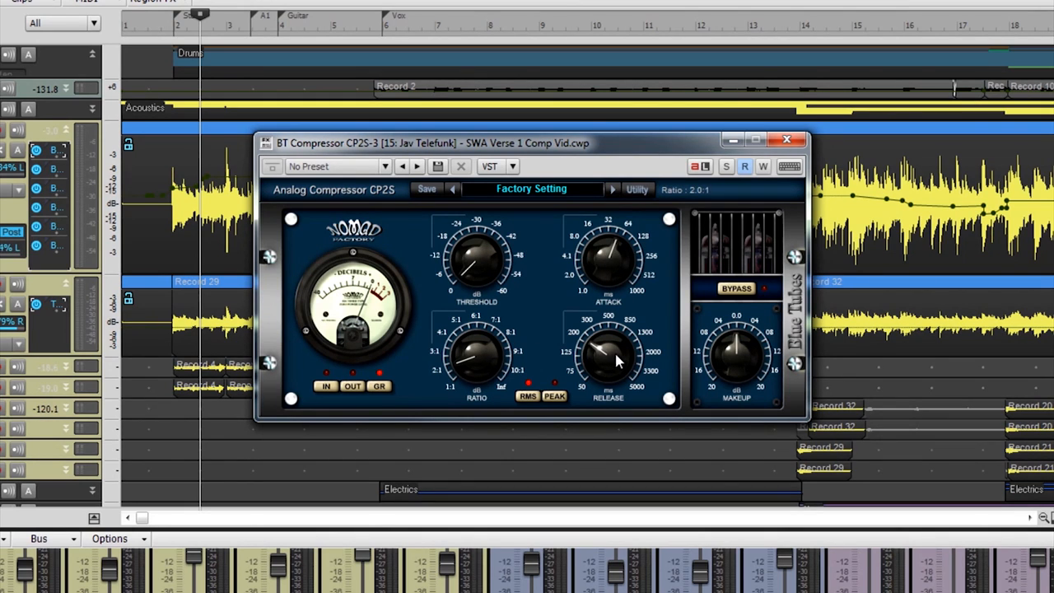
{"action": "left_click", "coordinate": [526, 395]}
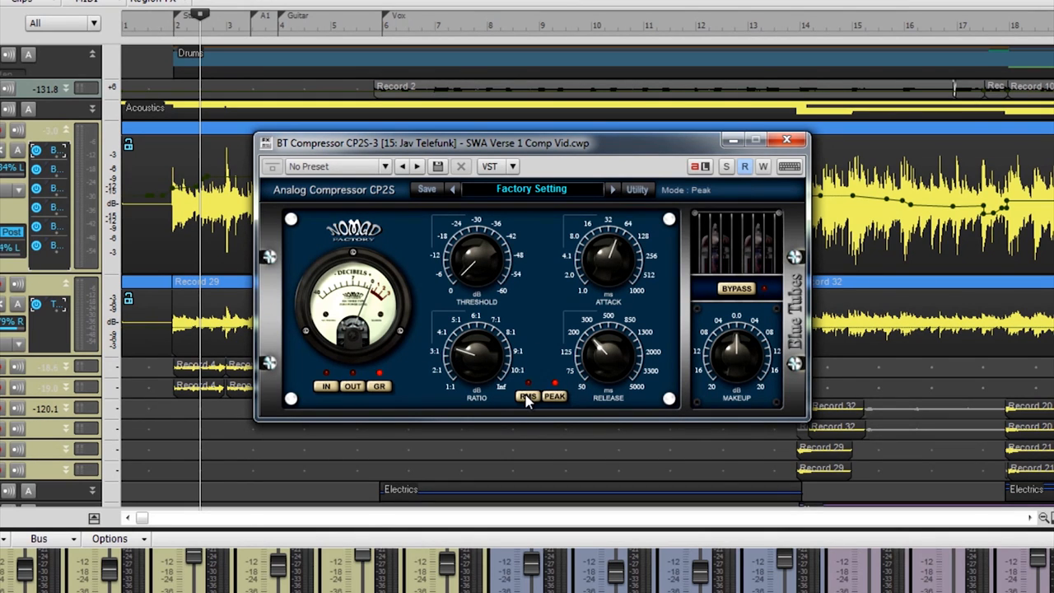
{"action": "left_click", "coordinate": [527, 395]}
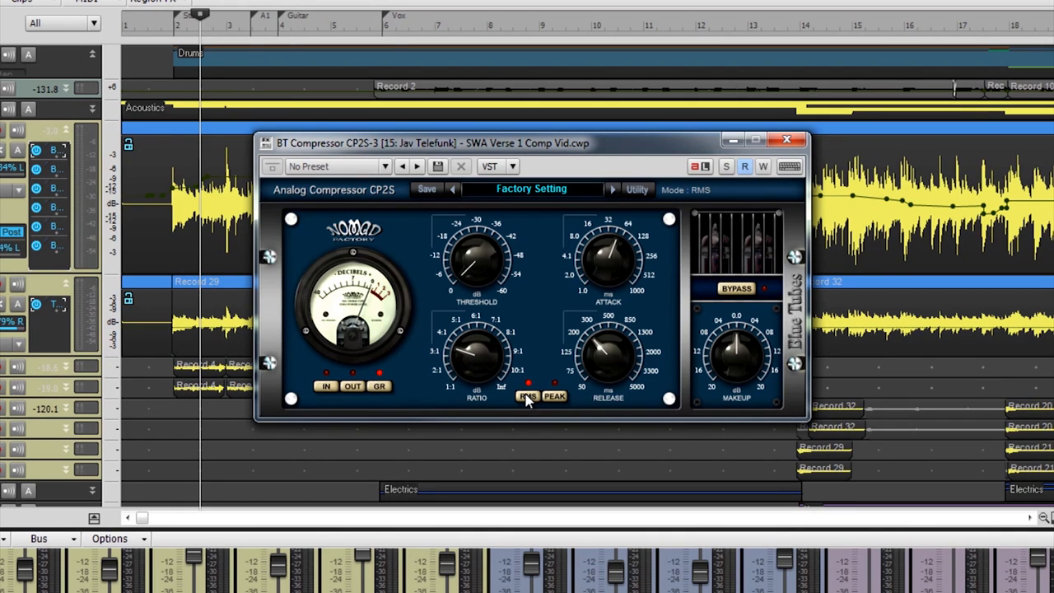
{"action": "mouse_move", "coordinate": [552, 402]}
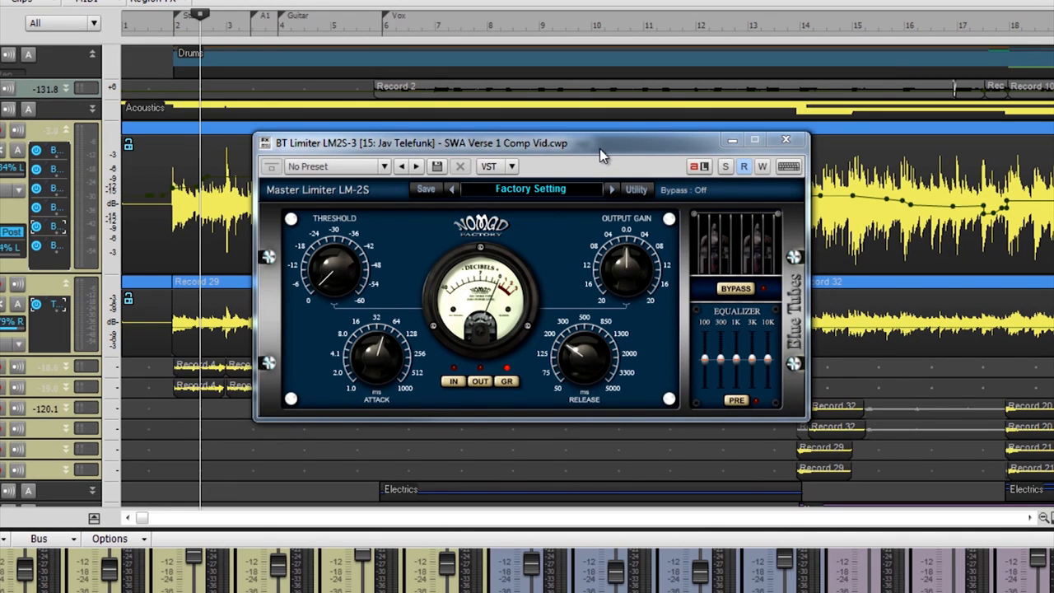
{"action": "mouse_move", "coordinate": [412, 214]}
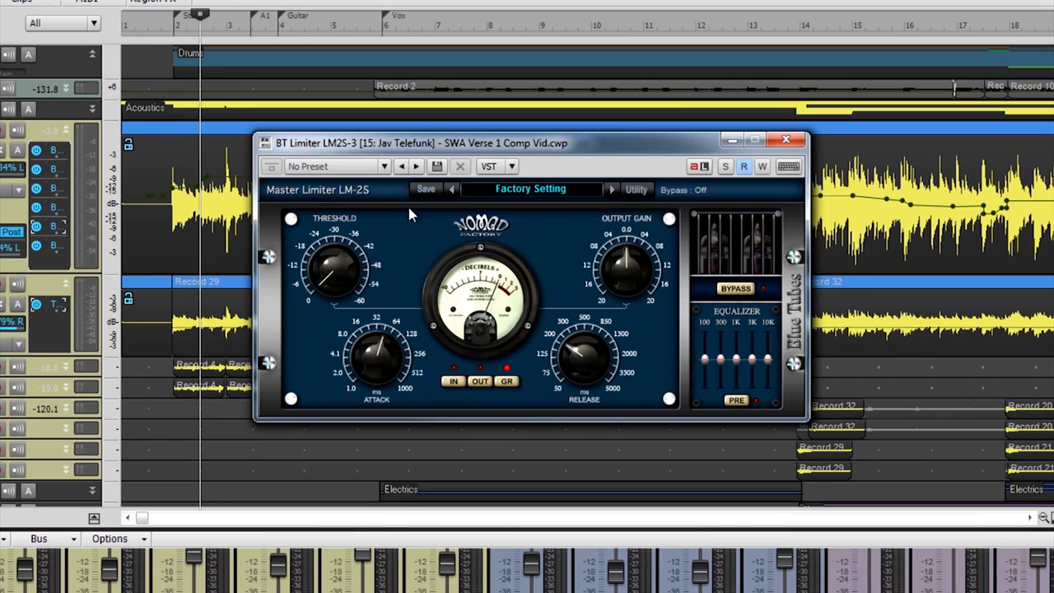
{"action": "mouse_move", "coordinate": [323, 353]}
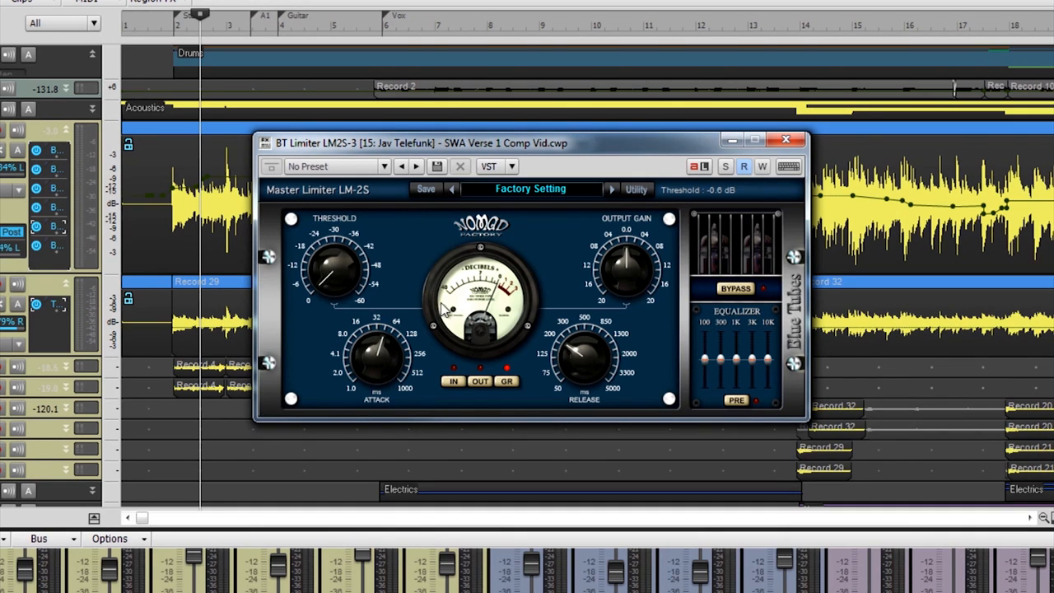
- Set the LM2S release to 289.1 ms, threshold to -0.4 dB and cut one equalizer band by 1.5 dB
{"action": "left_click_drag", "start_coordinate": [585, 354], "coordinate": [579, 346]}
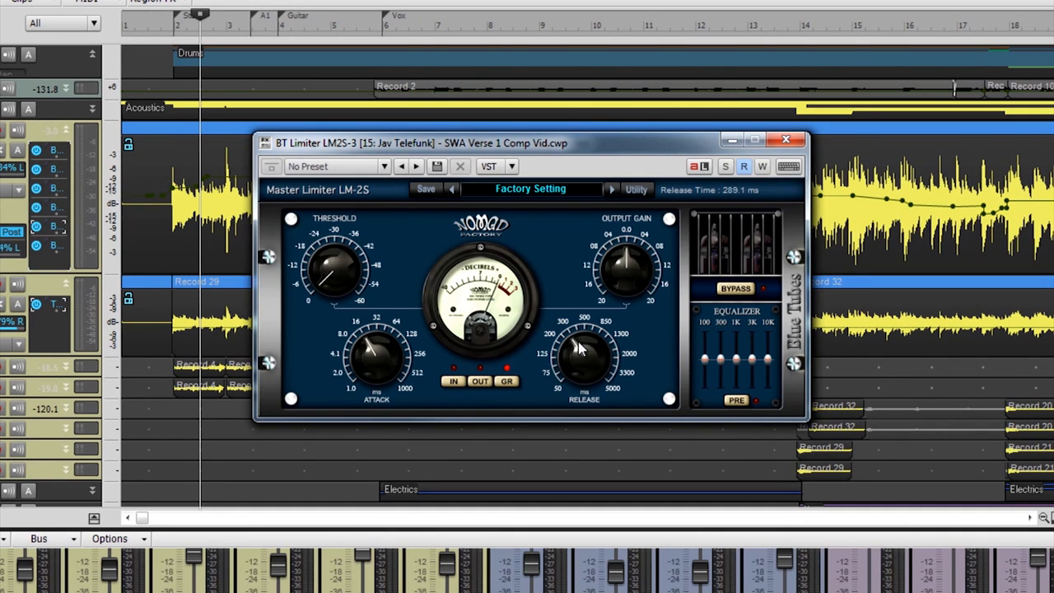
{"action": "left_click_drag", "start_coordinate": [332, 267], "coordinate": [329, 264]}
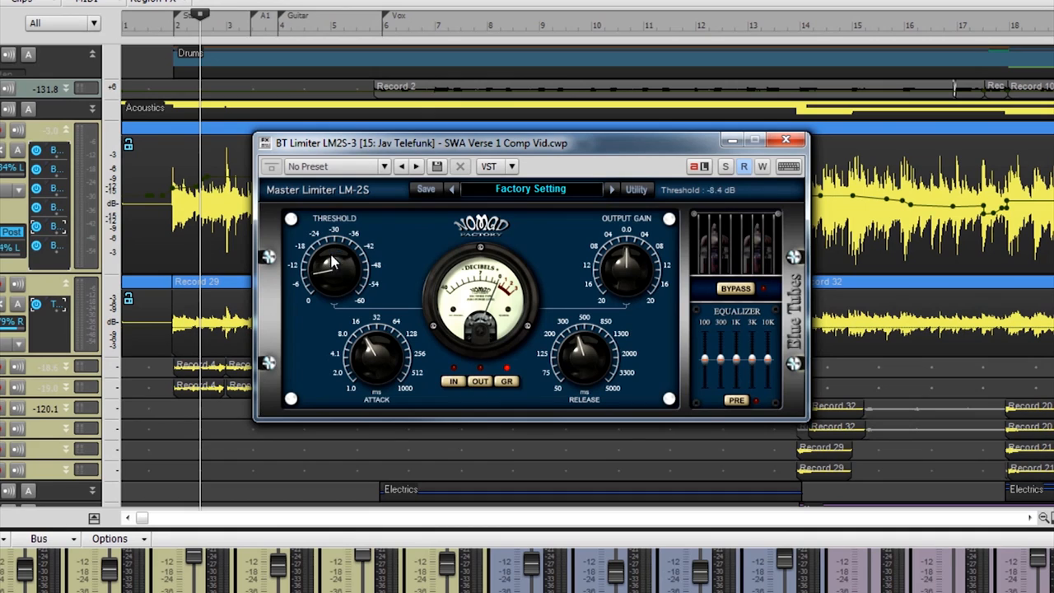
{"action": "left_click_drag", "start_coordinate": [721, 354], "coordinate": [721, 362]}
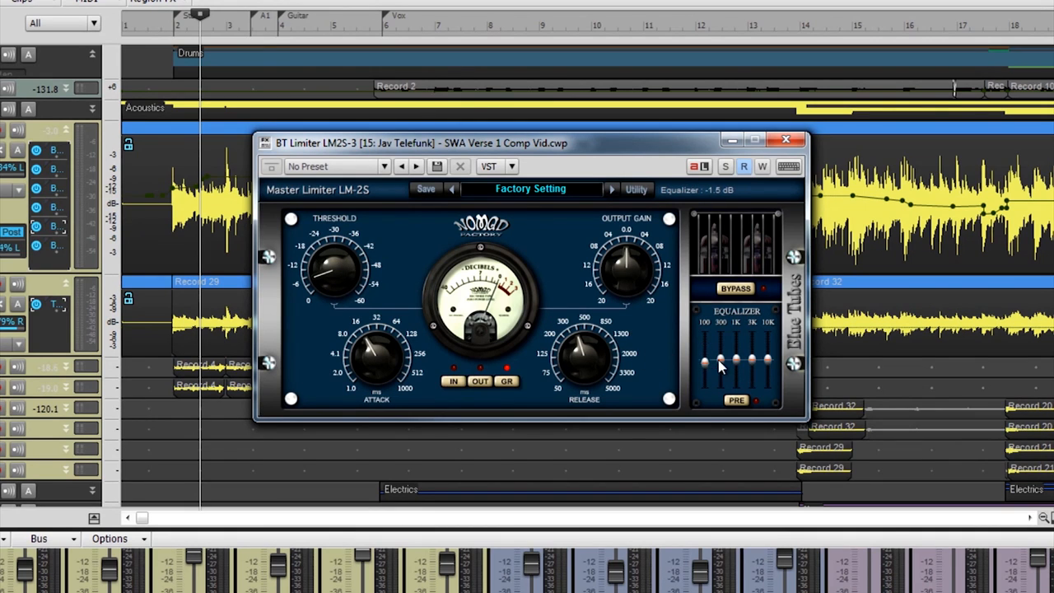
{"action": "left_click_drag", "start_coordinate": [721, 359], "coordinate": [737, 371]}
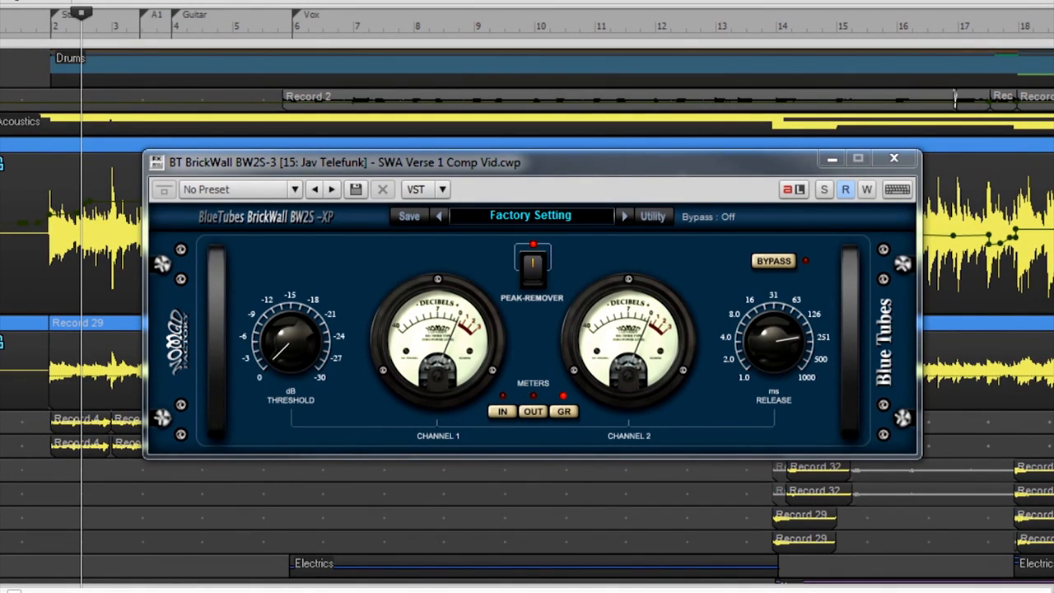
{"action": "mouse_move", "coordinate": [453, 177]}
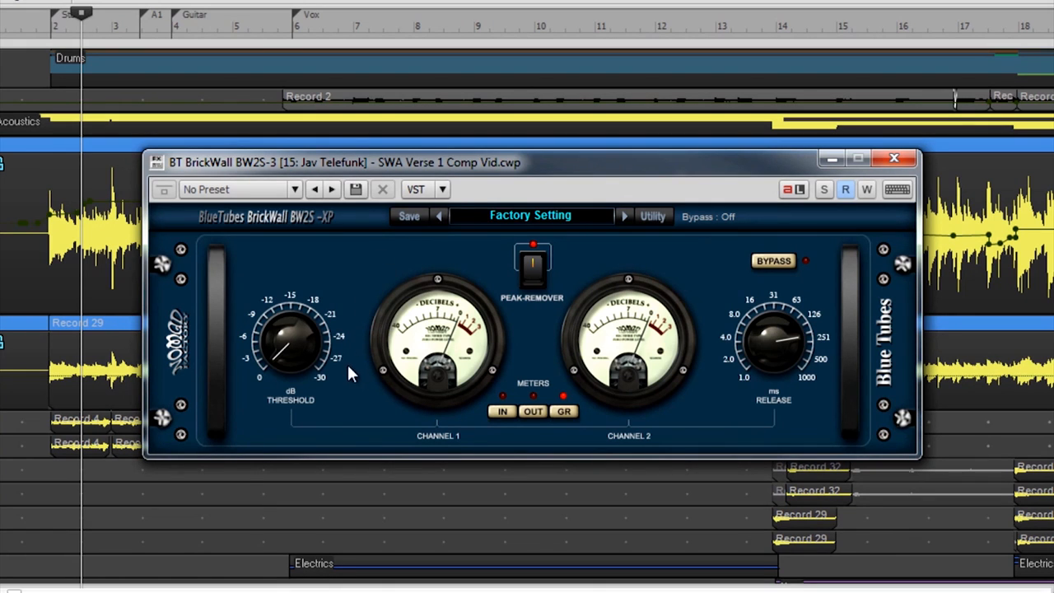
- Set the BW2S release to about 260 ms, threshold to -11.7 dB, and toggle peak removal off then back on
{"action": "left_click_drag", "start_coordinate": [293, 337], "coordinate": [283, 333]}
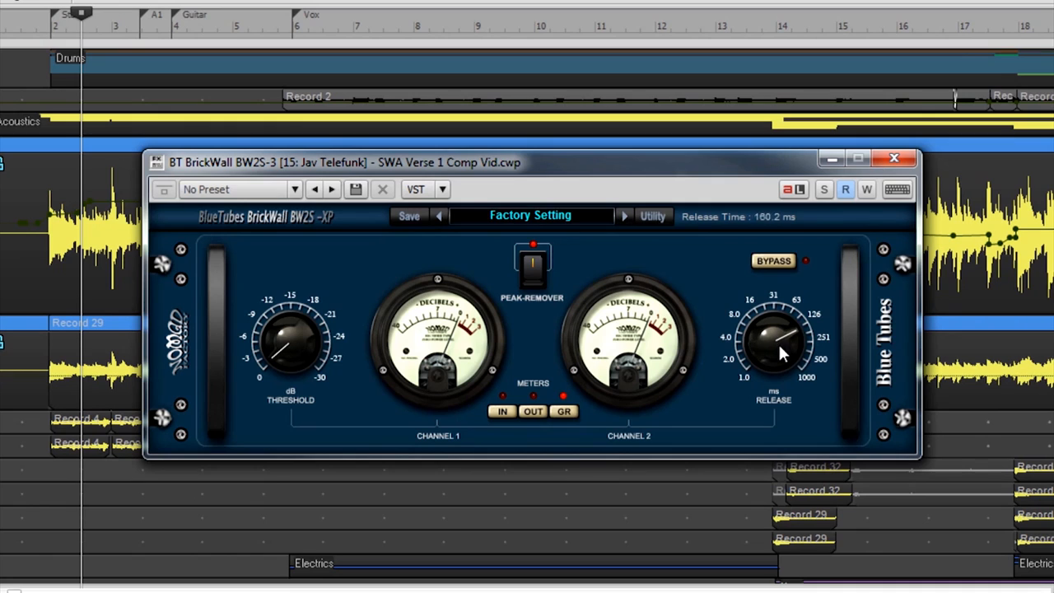
{"action": "left_click_drag", "start_coordinate": [774, 346], "coordinate": [782, 333]}
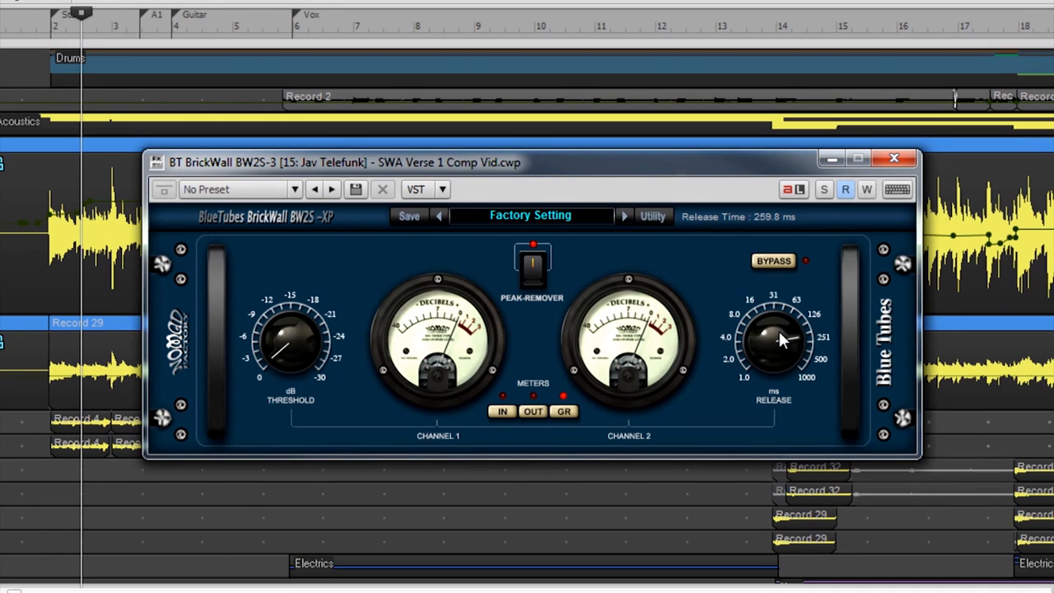
{"action": "mouse_move", "coordinate": [271, 376]}
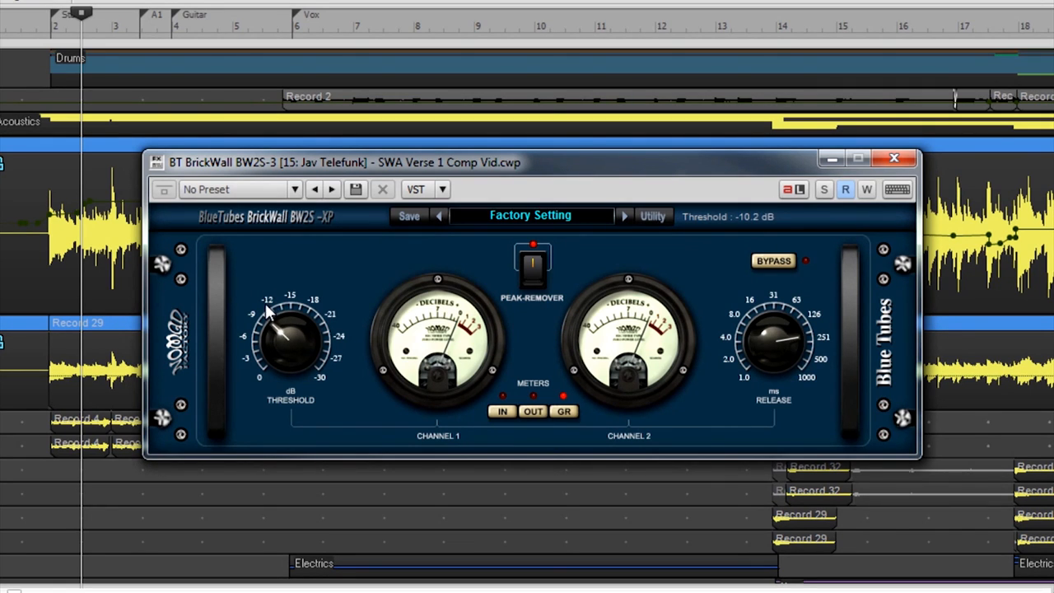
{"action": "left_click_drag", "start_coordinate": [283, 321], "coordinate": [283, 346]}
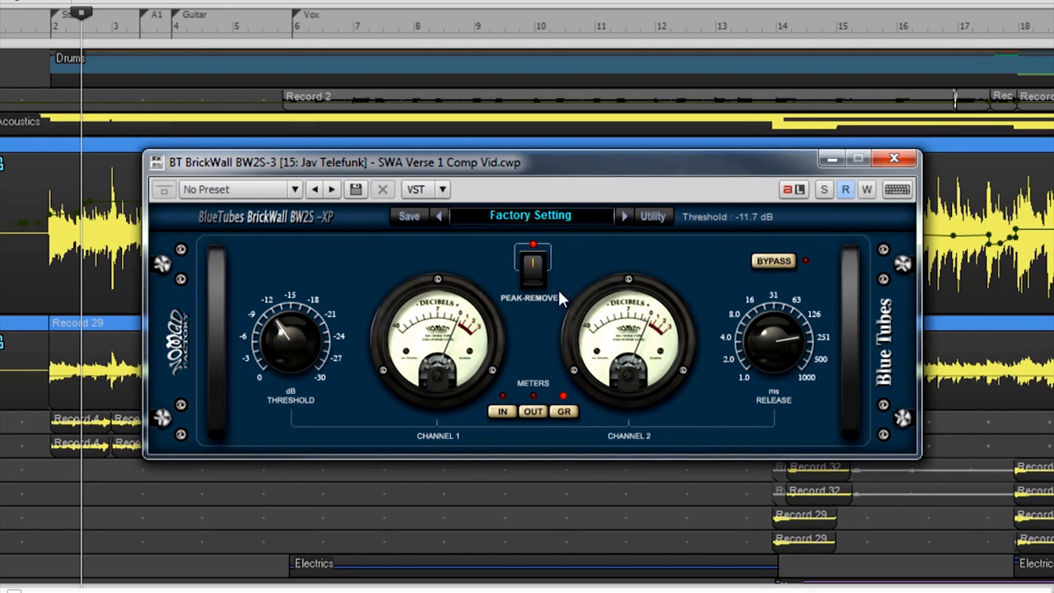
{"action": "left_click", "coordinate": [531, 265]}
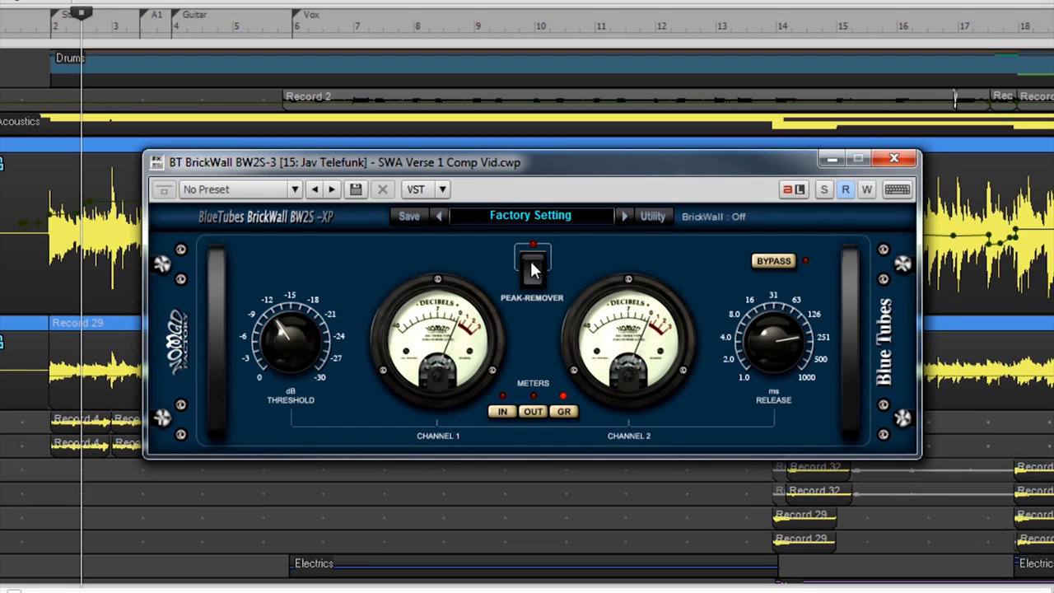
{"action": "left_click", "coordinate": [533, 264]}
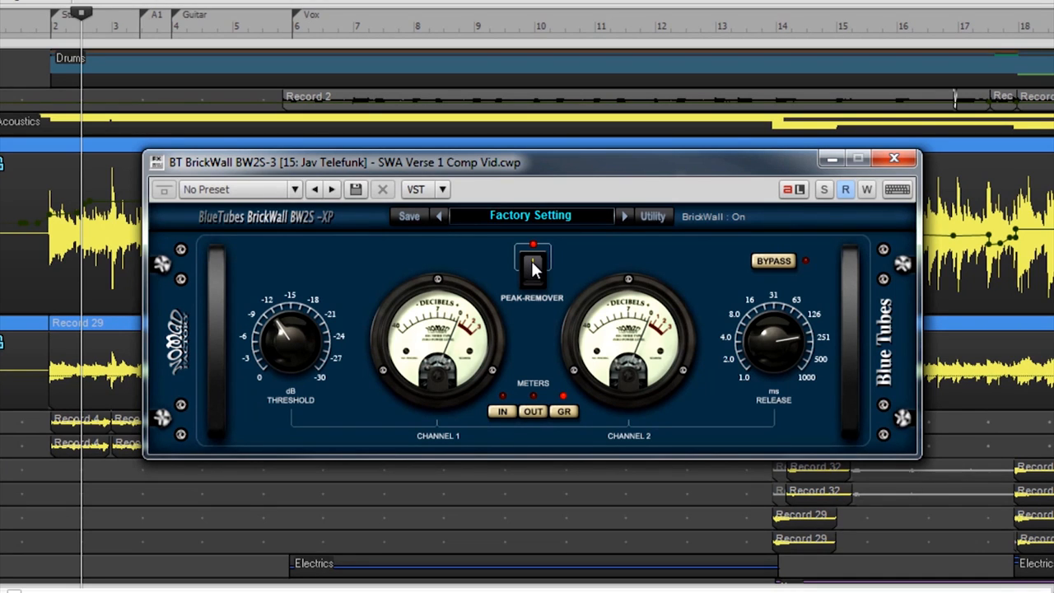
{"action": "mouse_move", "coordinate": [534, 349]}
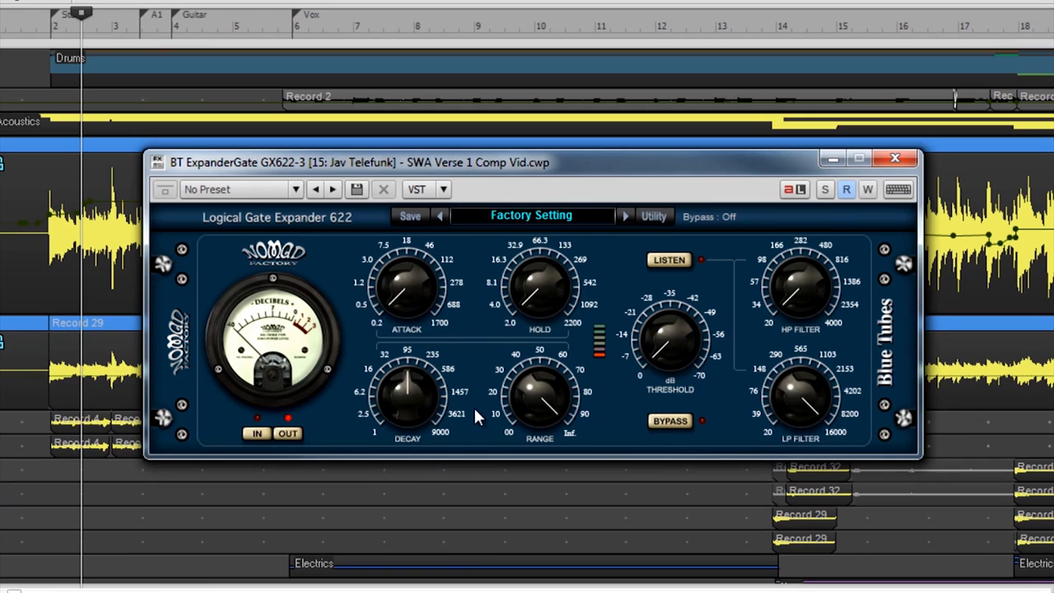
{"action": "mouse_move", "coordinate": [593, 388]}
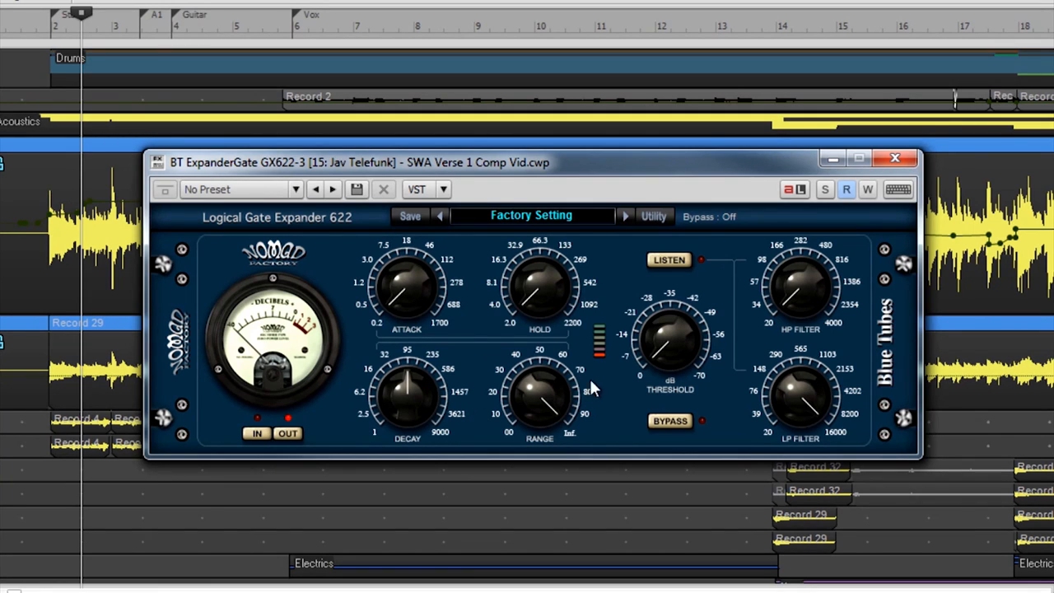
{"action": "mouse_move", "coordinate": [609, 434]}
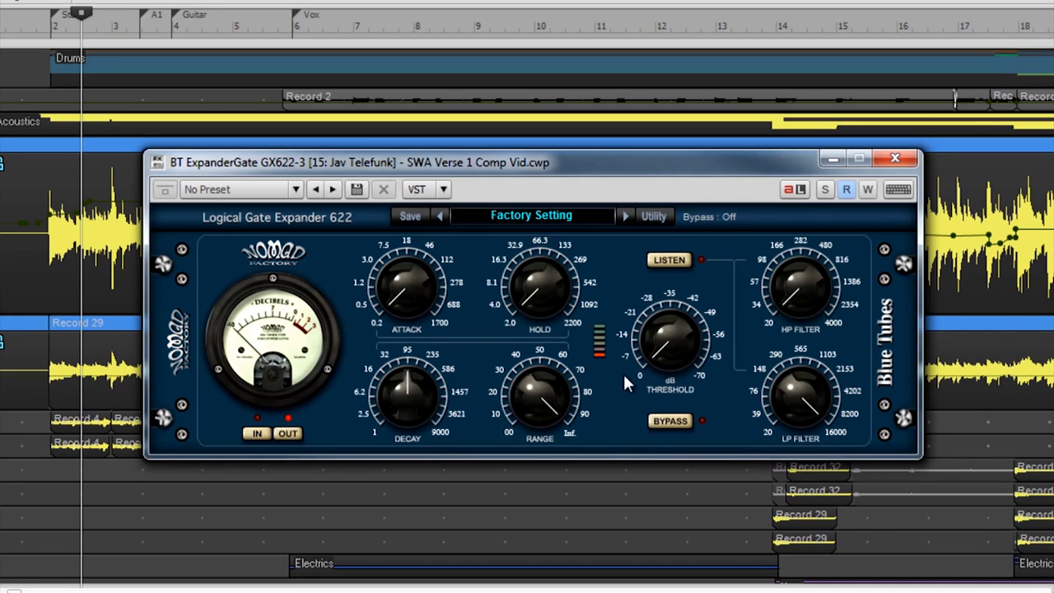
{"action": "mouse_move", "coordinate": [474, 323]}
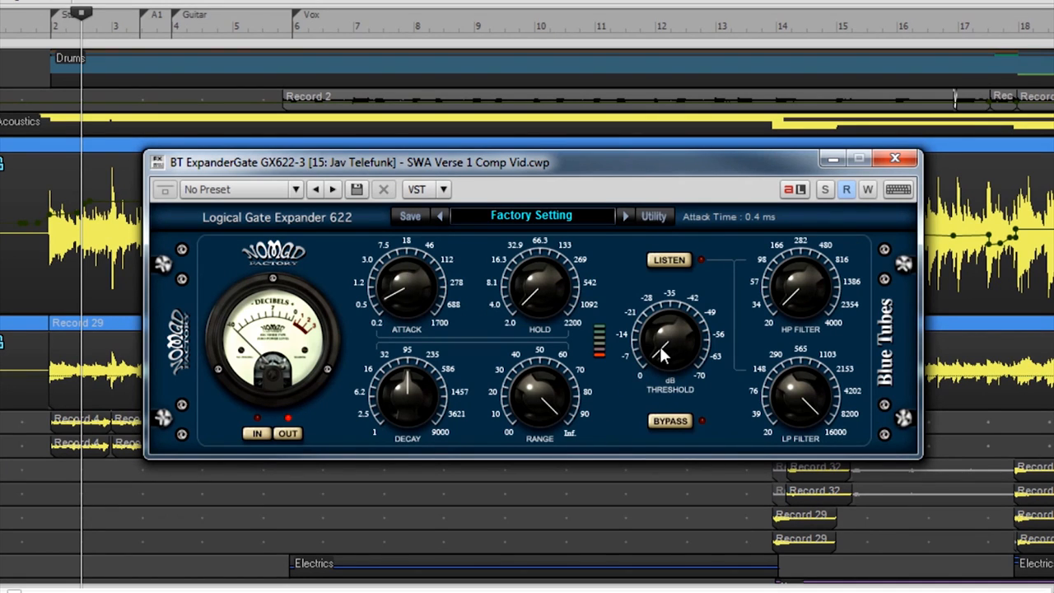
- Lower the GX622 gate threshold to -20.6 dB and set the attack to 1.4 ms
{"action": "left_click_drag", "start_coordinate": [666, 354], "coordinate": [667, 311]}
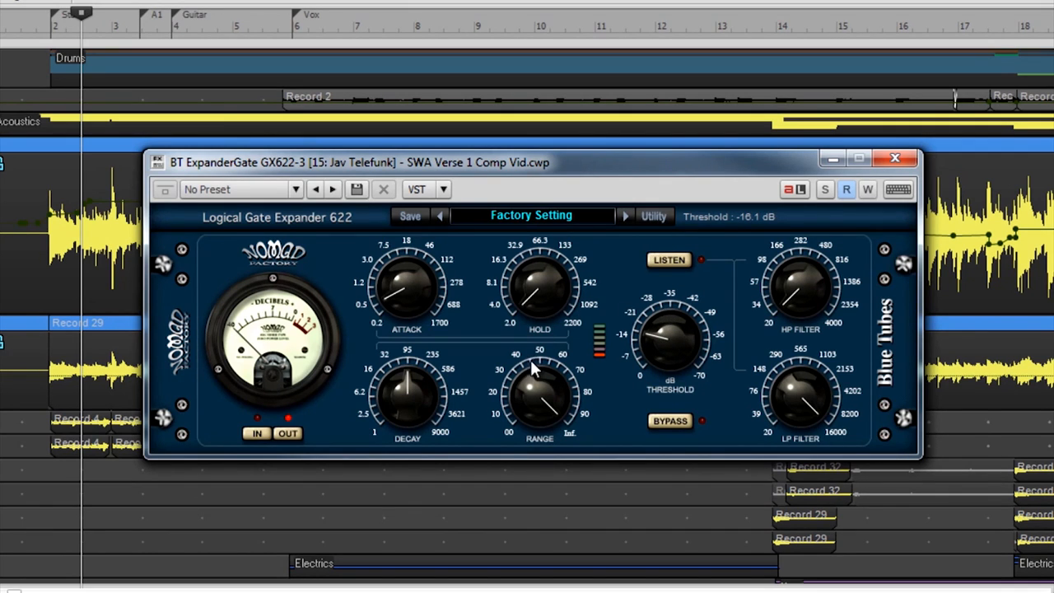
{"action": "left_click_drag", "start_coordinate": [671, 338], "coordinate": [650, 354]}
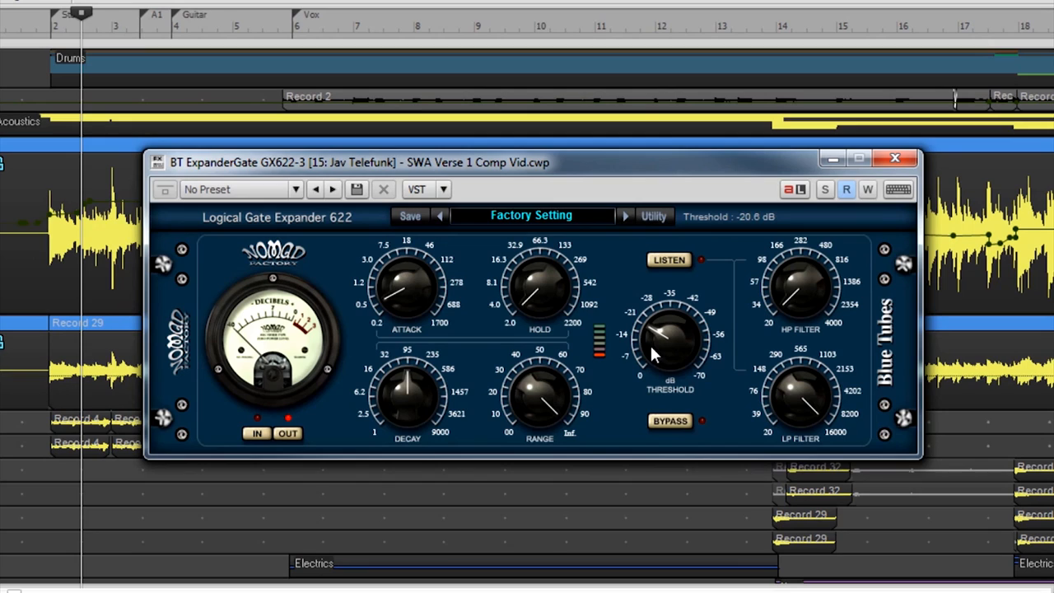
{"action": "mouse_move", "coordinate": [465, 409]}
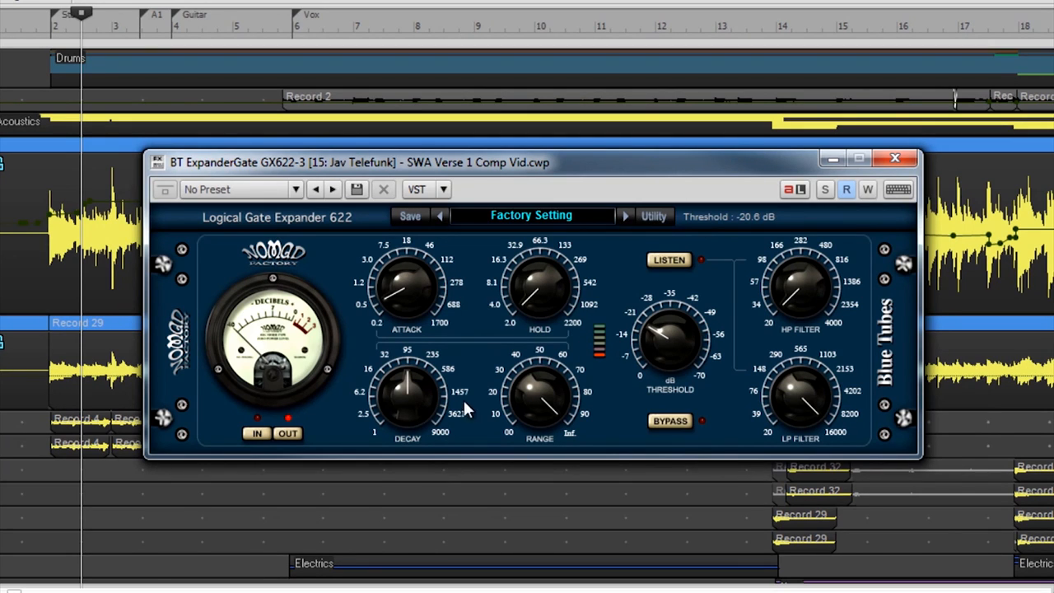
{"action": "mouse_move", "coordinate": [458, 412]}
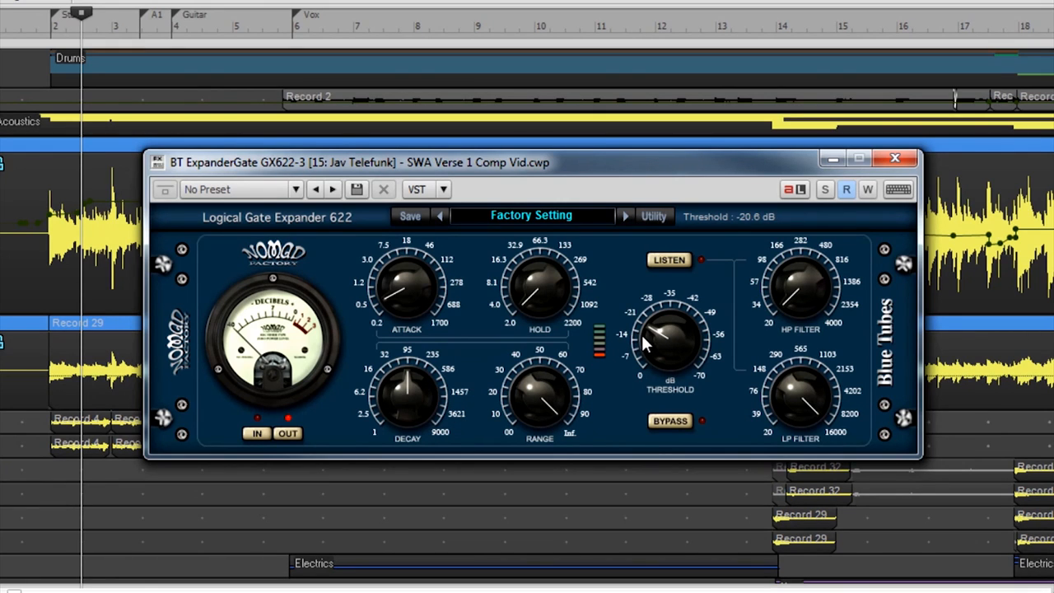
{"action": "left_click_drag", "start_coordinate": [650, 330], "coordinate": [622, 345]}
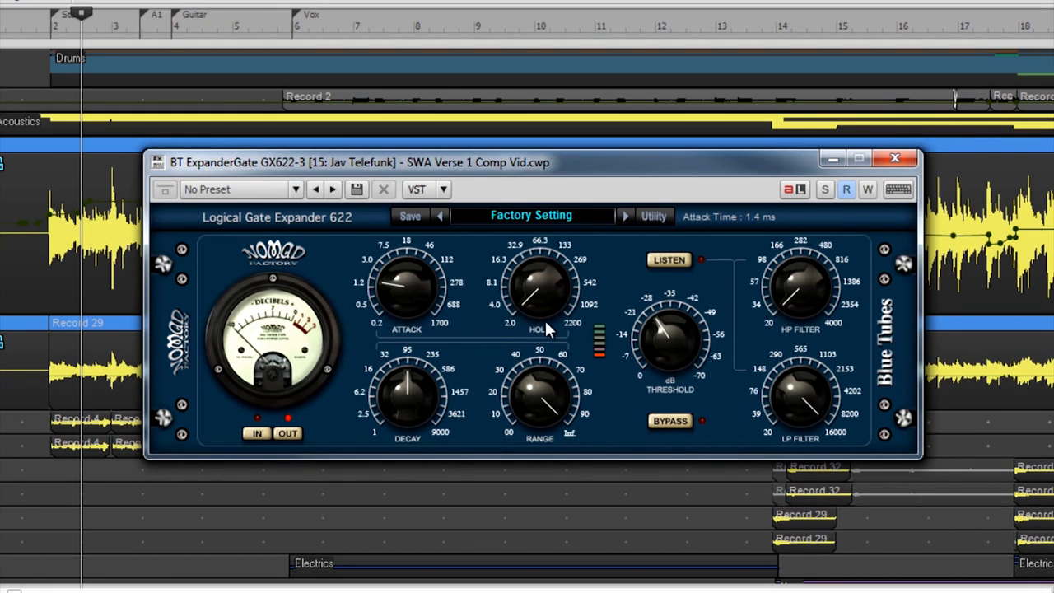
{"action": "mouse_move", "coordinate": [547, 321]}
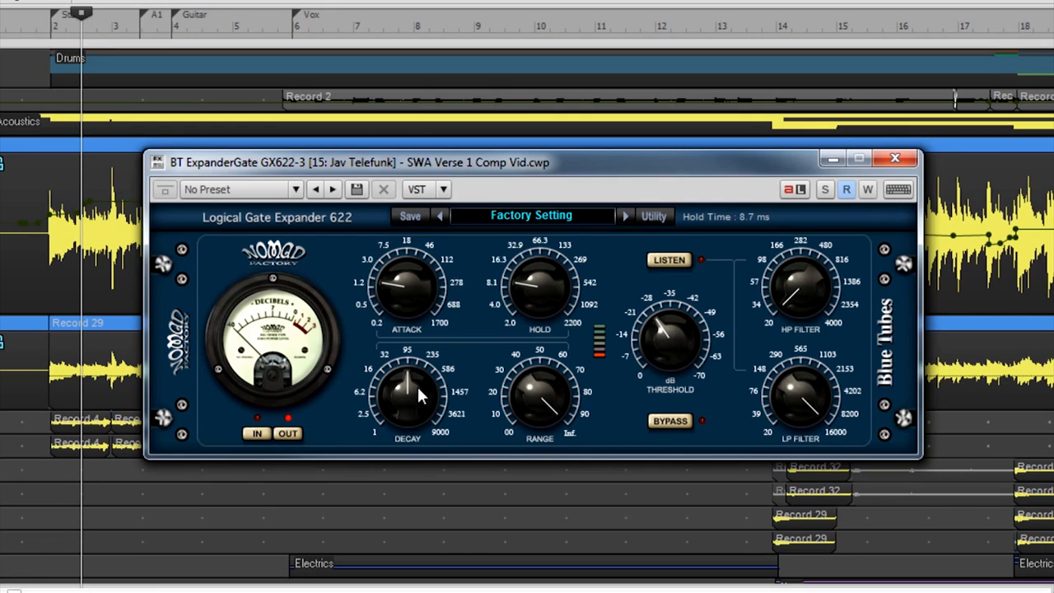
- Raise the gate decay to about 167 ms and turn the range up to 100 %
{"action": "left_click_drag", "start_coordinate": [420, 395], "coordinate": [408, 420]}
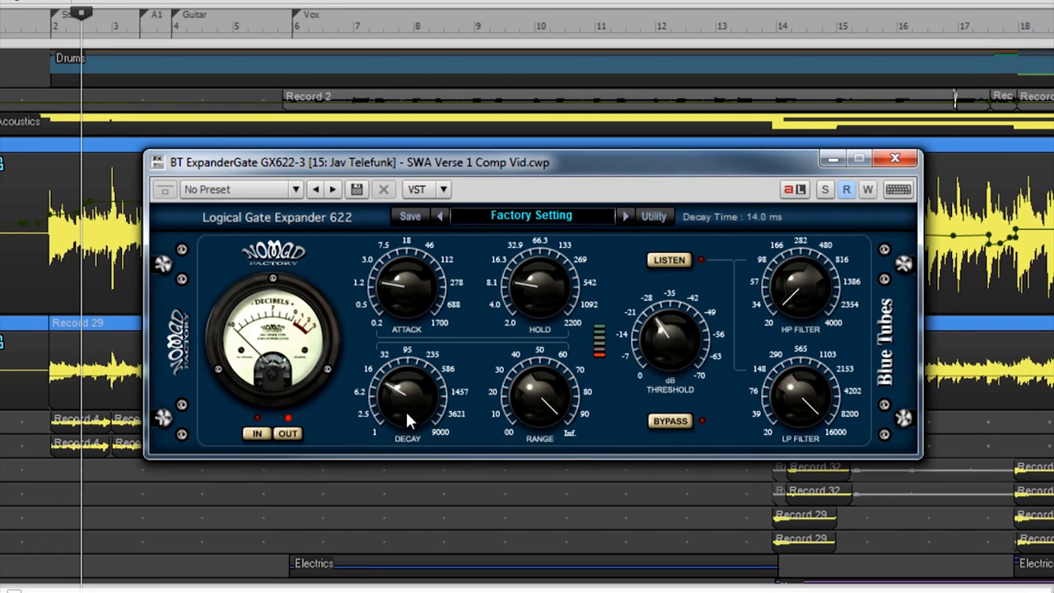
{"action": "left_click_drag", "start_coordinate": [408, 400], "coordinate": [408, 371]}
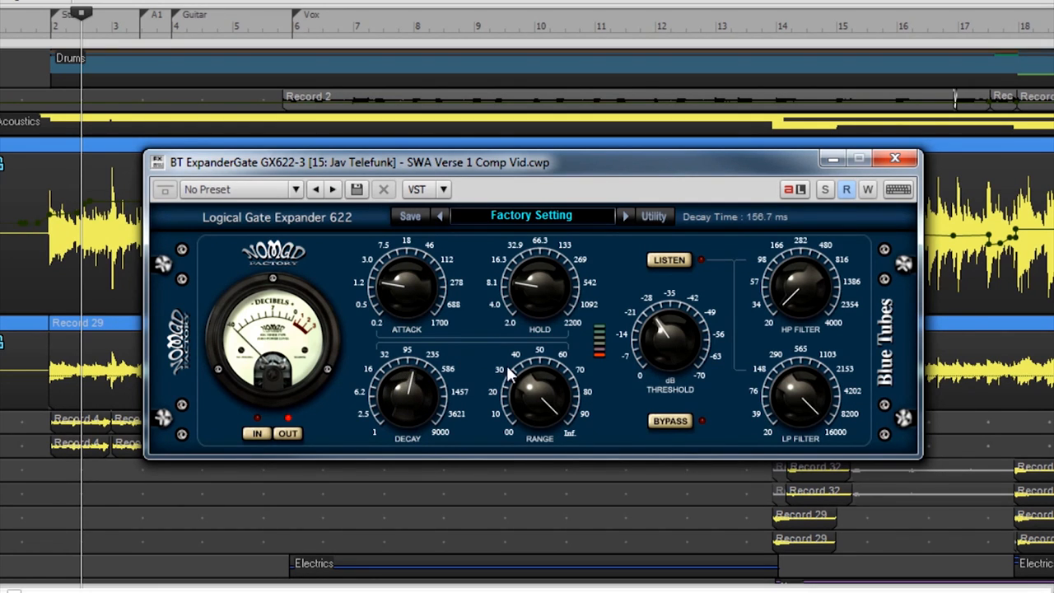
{"action": "left_click_drag", "start_coordinate": [540, 403], "coordinate": [527, 403]}
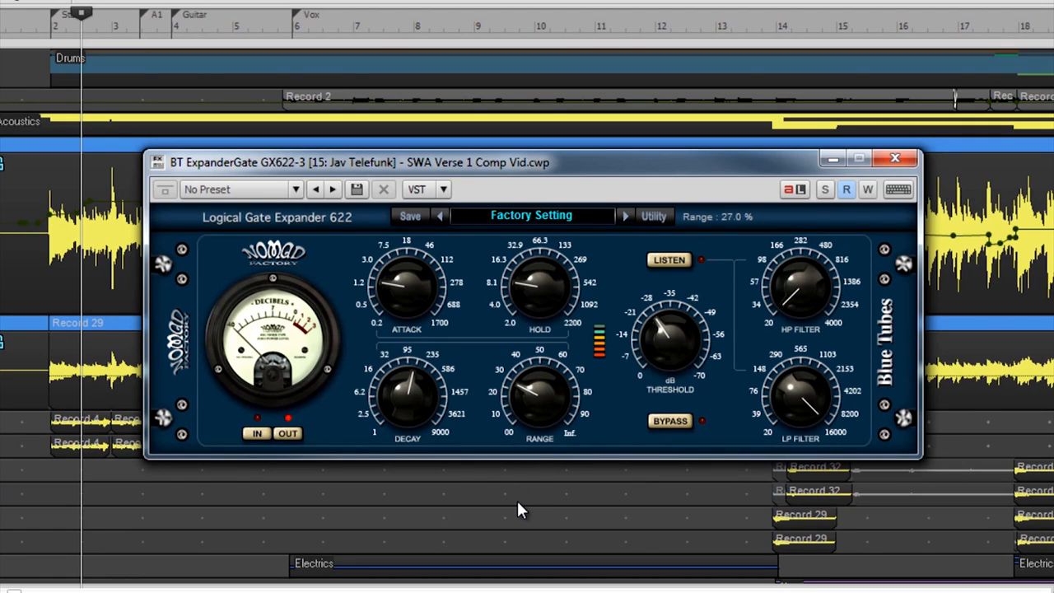
{"action": "left_click_drag", "start_coordinate": [539, 400], "coordinate": [519, 420]}
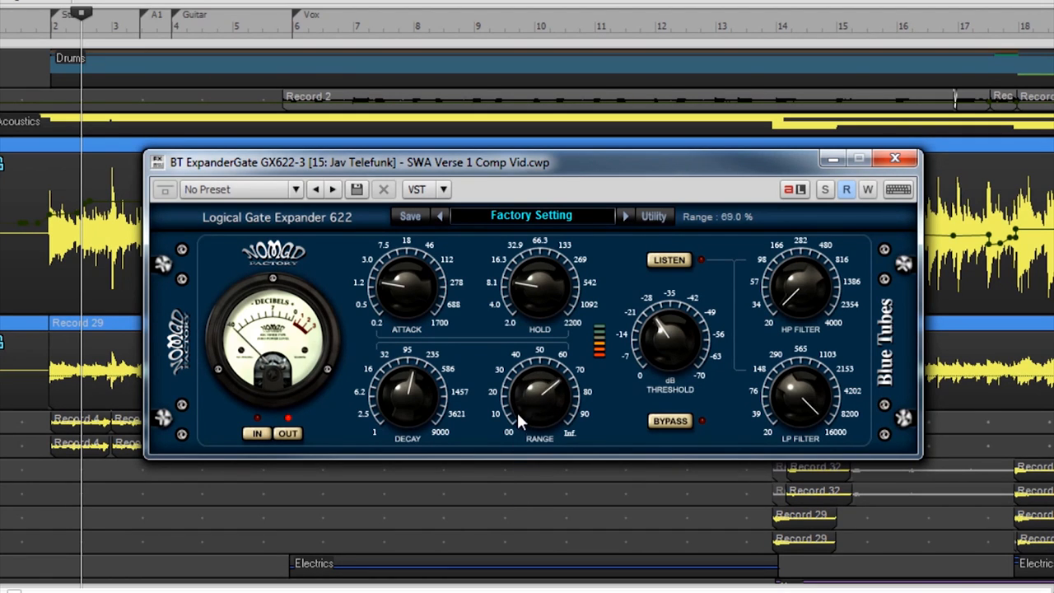
{"action": "left_click_drag", "start_coordinate": [540, 404], "coordinate": [535, 370]}
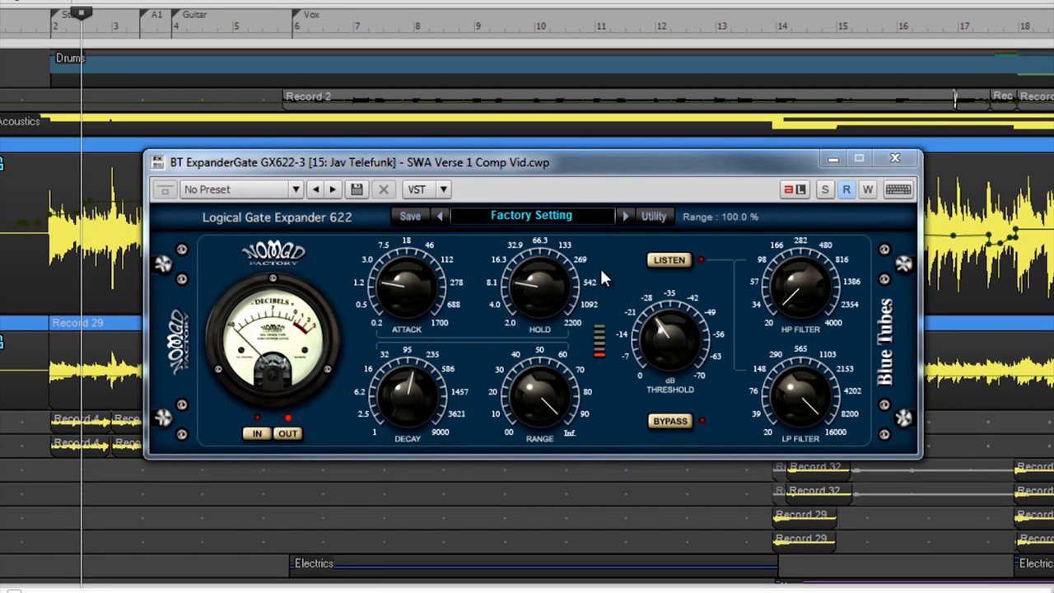
{"action": "mouse_move", "coordinate": [662, 262]}
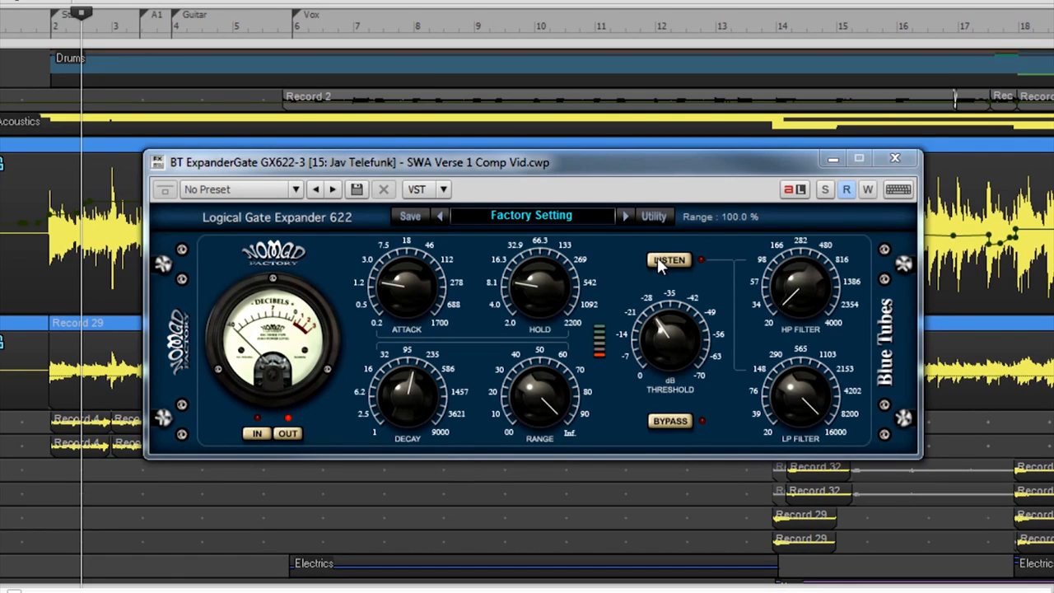
{"action": "mouse_move", "coordinate": [662, 277]}
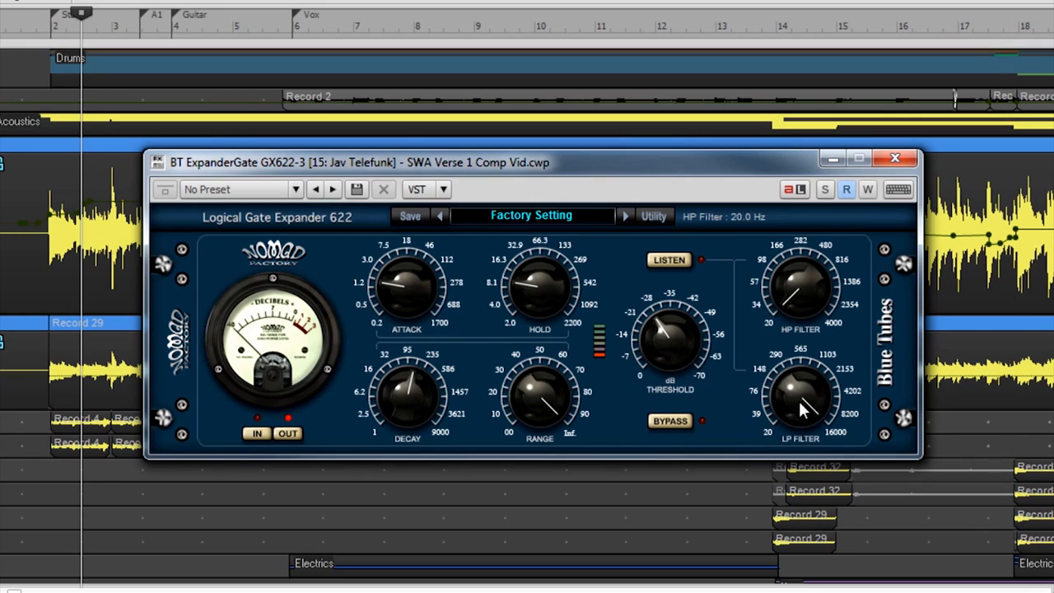
- Sweep the gate's high-pass filter, open the low-pass up to 16000 Hz, and engage LISTEN
{"action": "left_click_drag", "start_coordinate": [804, 404], "coordinate": [807, 428]}
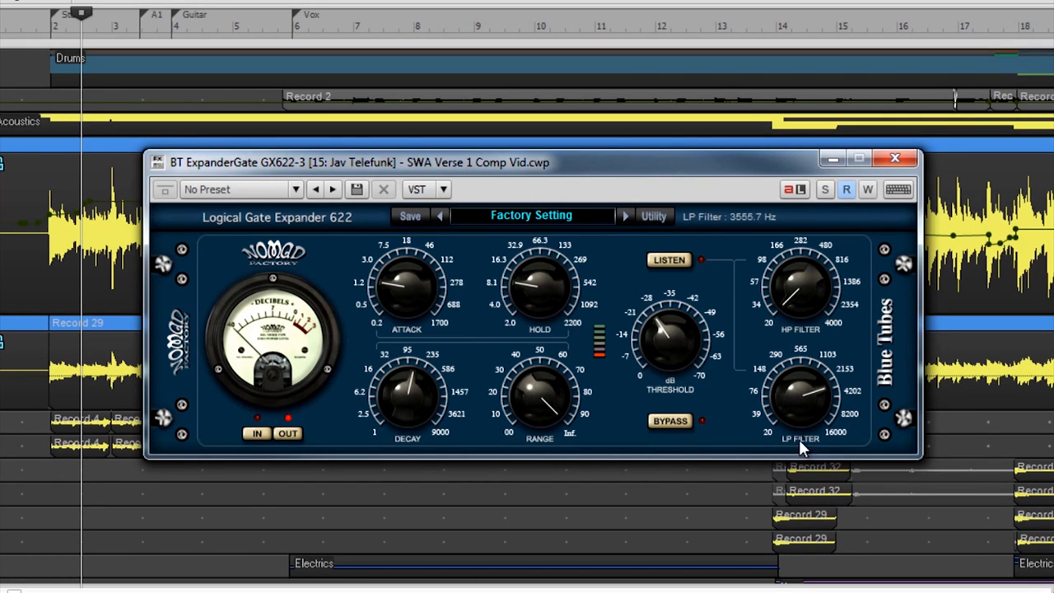
{"action": "left_click_drag", "start_coordinate": [803, 403], "coordinate": [804, 395]}
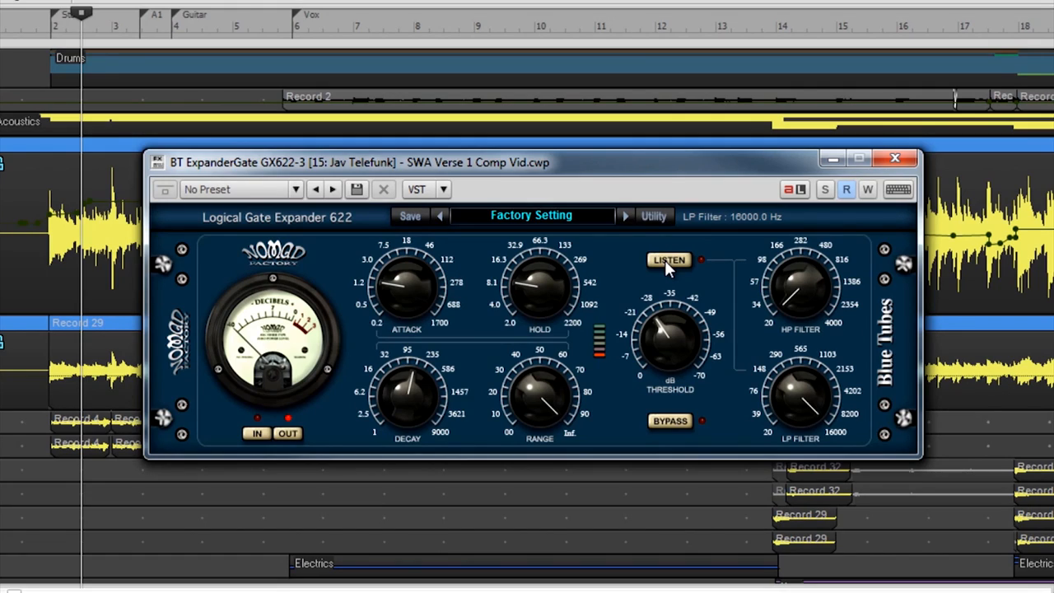
{"action": "left_click", "coordinate": [668, 261]}
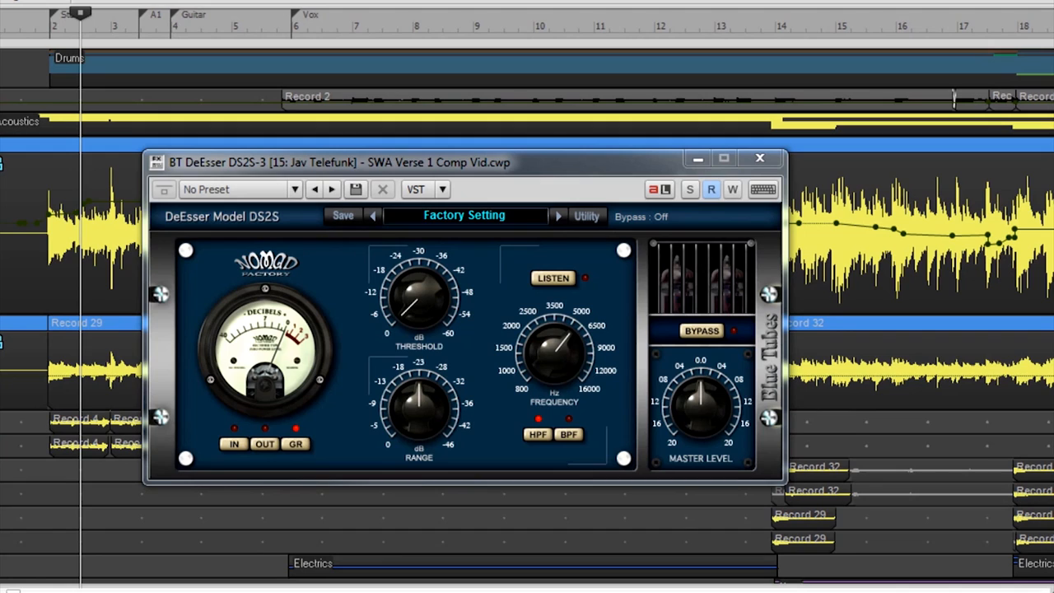
{"action": "mouse_move", "coordinate": [819, 300]}
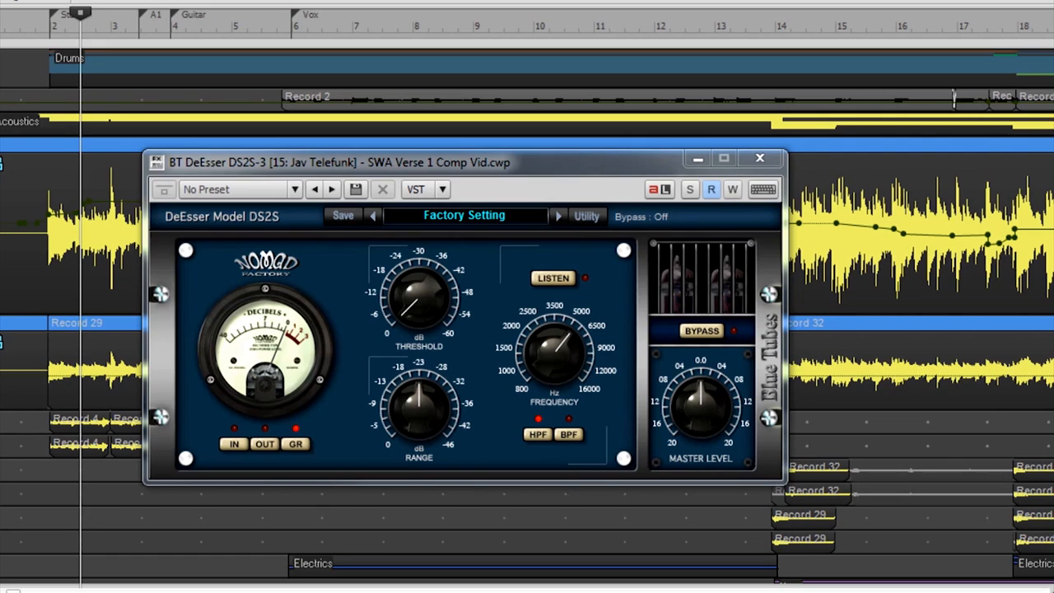
{"action": "mouse_move", "coordinate": [408, 175]}
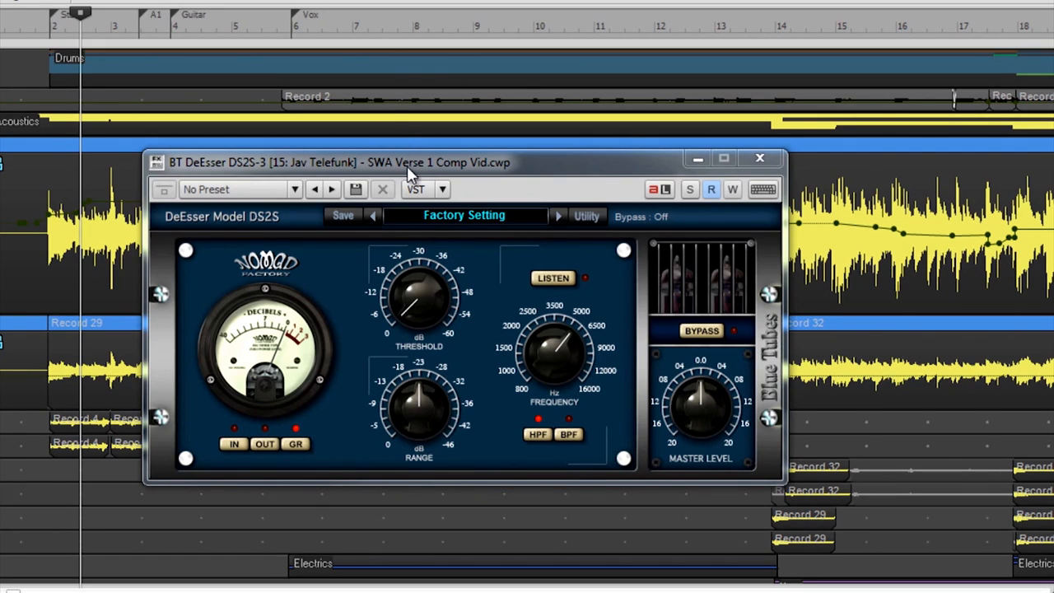
{"action": "mouse_move", "coordinate": [469, 216]}
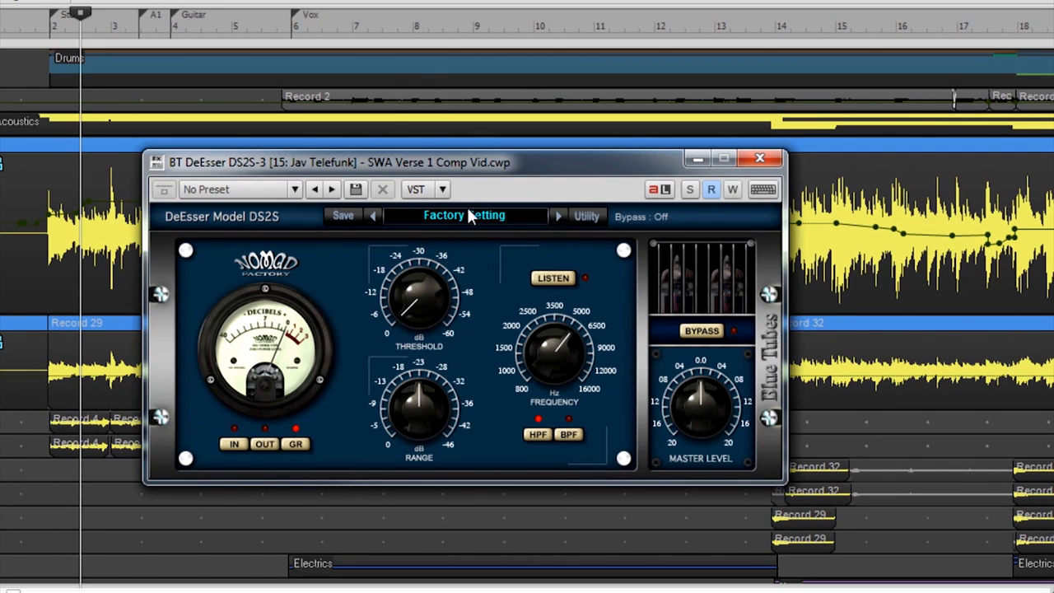
{"action": "mouse_move", "coordinate": [469, 370]}
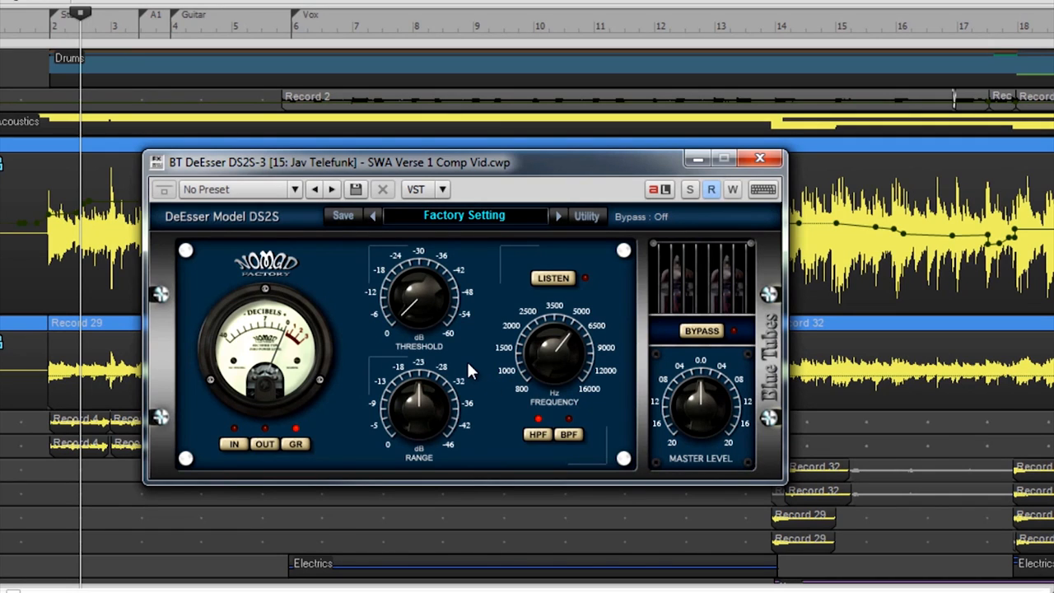
{"action": "mouse_move", "coordinate": [470, 378]}
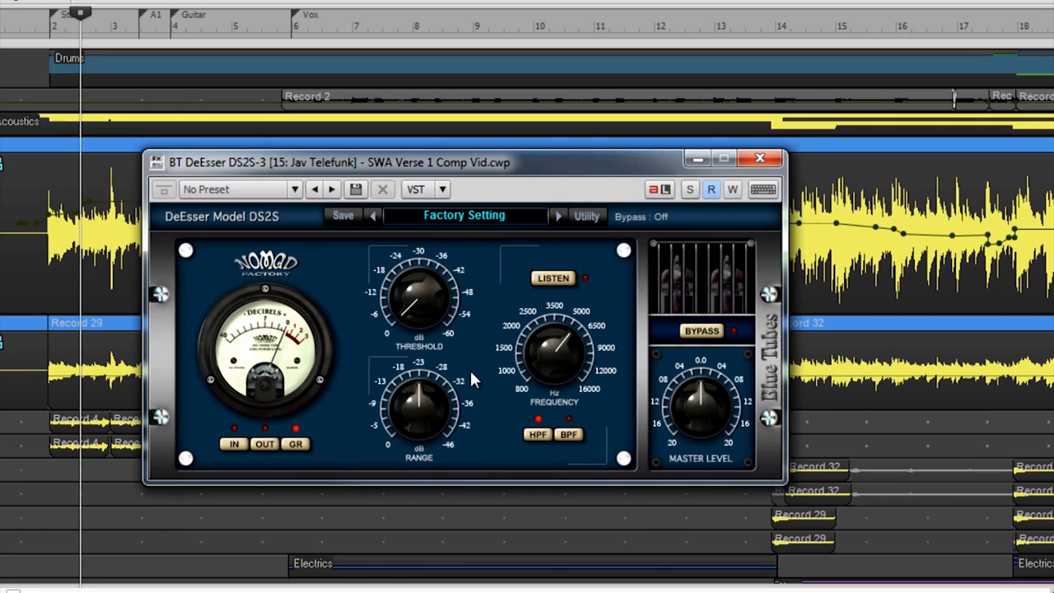
{"action": "mouse_move", "coordinate": [474, 382]}
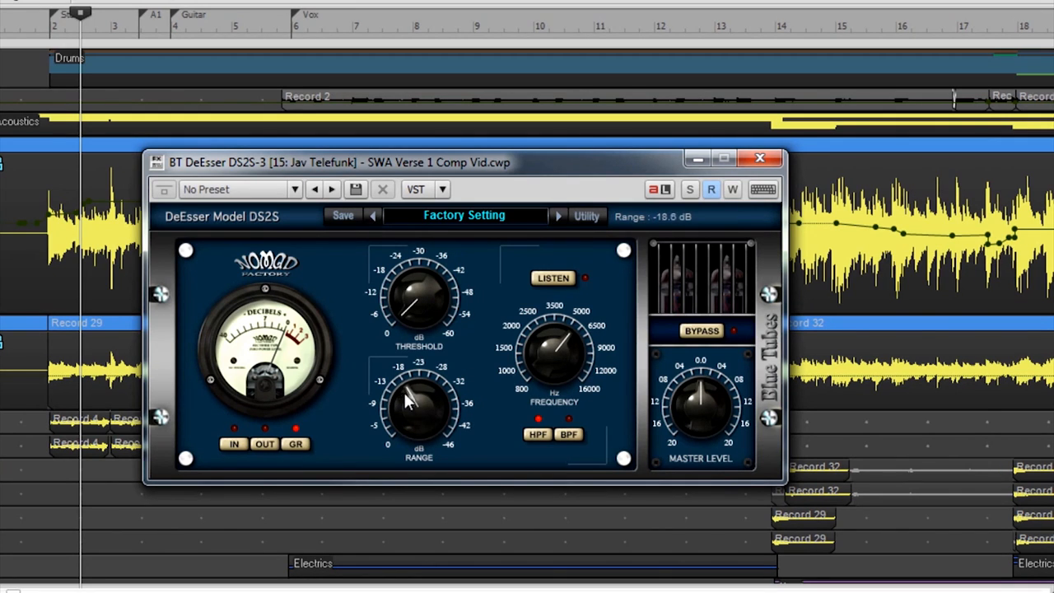
- Bring the DeEsser threshold down to about -24.6 dB and deepen the range to about -25.5 dB
{"action": "left_click_drag", "start_coordinate": [418, 297], "coordinate": [412, 264]}
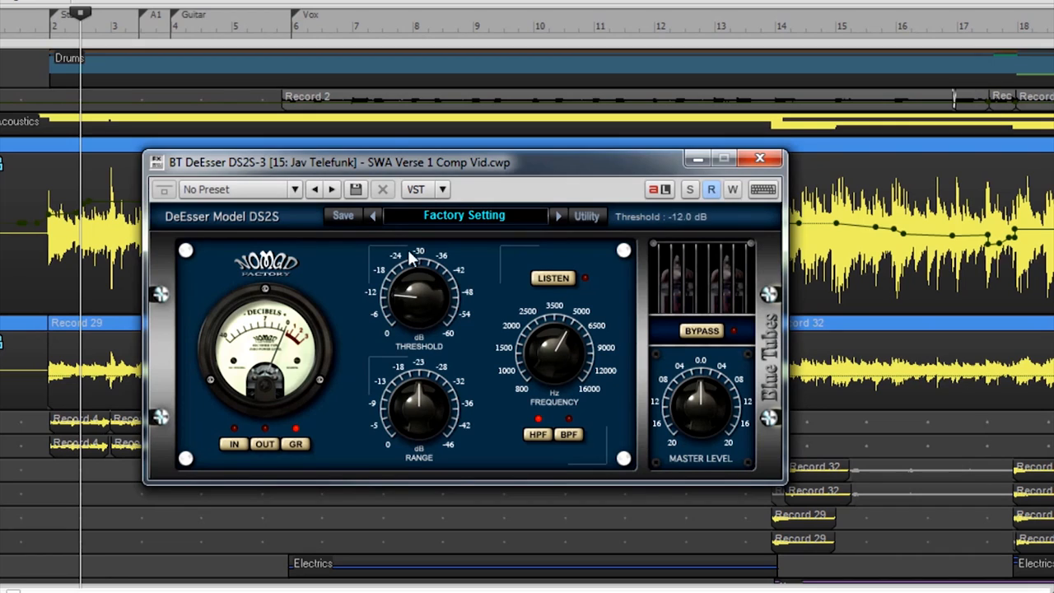
{"action": "left_click_drag", "start_coordinate": [420, 296], "coordinate": [403, 289]}
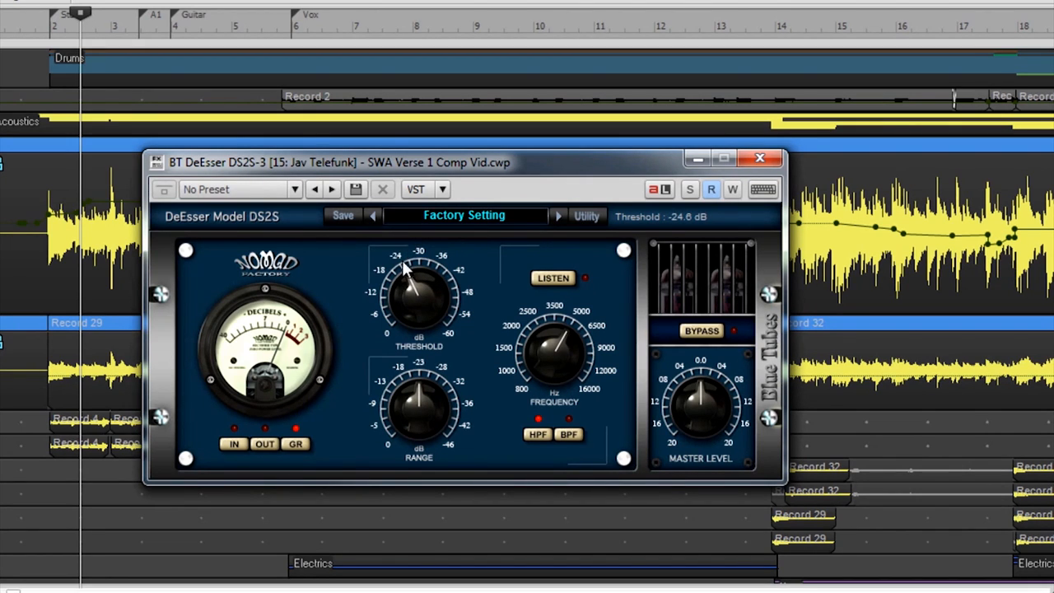
{"action": "left_click_drag", "start_coordinate": [419, 403], "coordinate": [420, 412]}
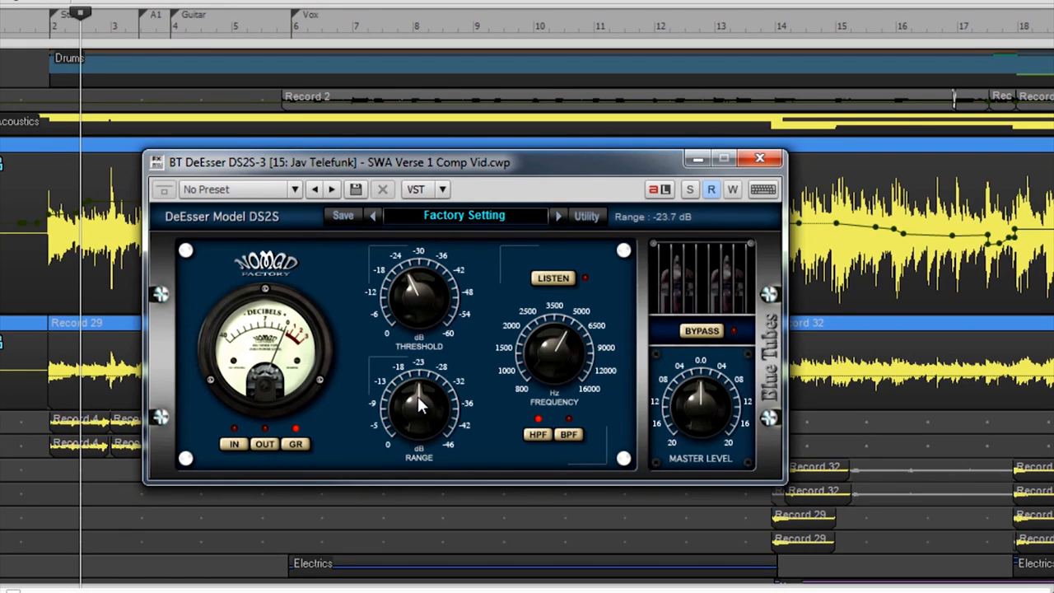
{"action": "left_click_drag", "start_coordinate": [420, 403], "coordinate": [421, 395]}
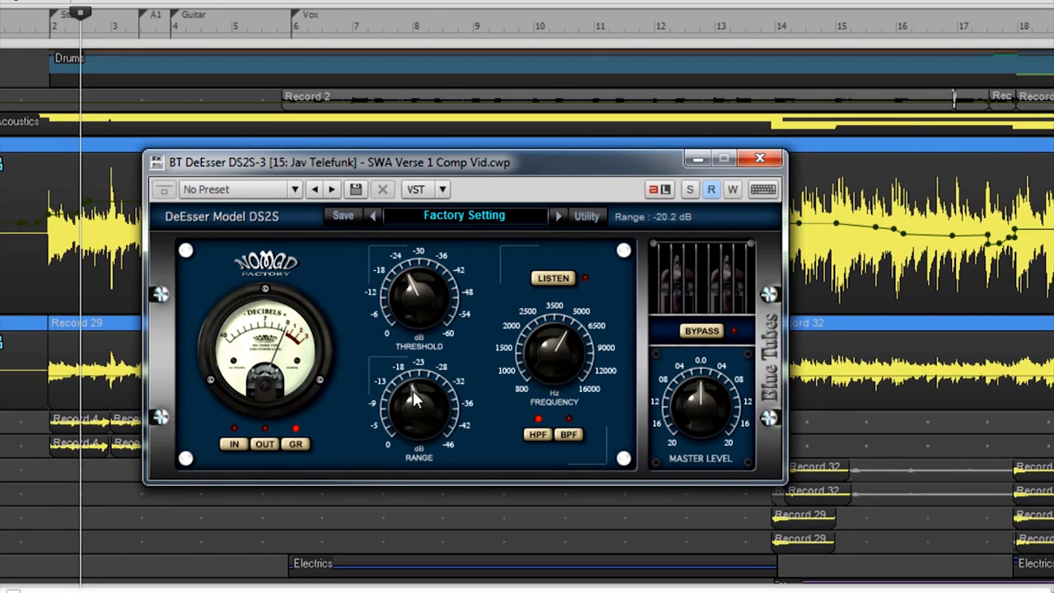
{"action": "left_click_drag", "start_coordinate": [418, 403], "coordinate": [426, 409]}
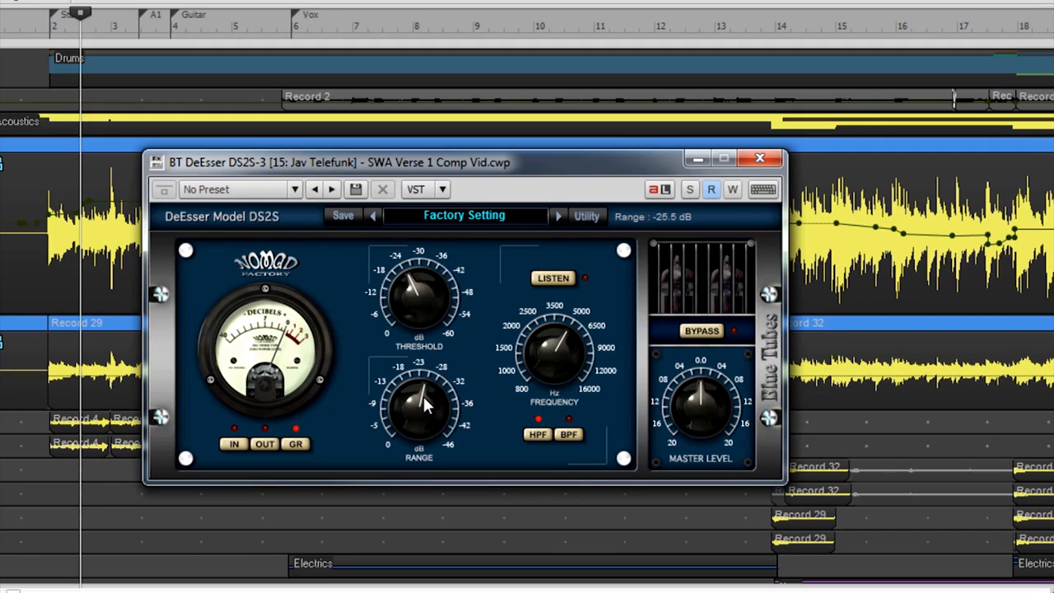
- Sweep the DeEsser frequency up past 7333 Hz and settle it at 5274.33 Hz
{"action": "left_click_drag", "start_coordinate": [552, 353], "coordinate": [563, 340]}
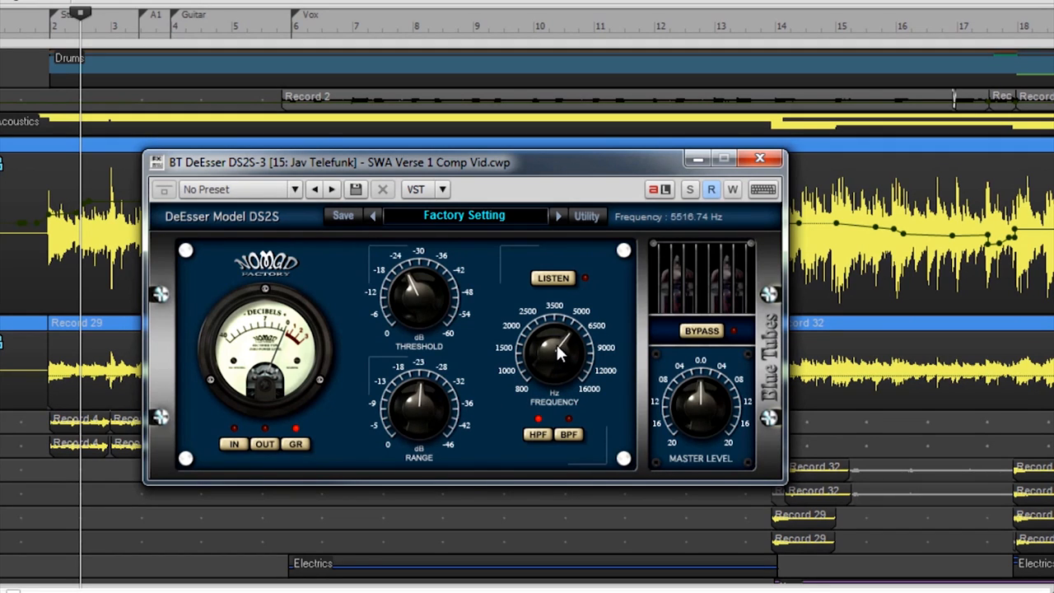
{"action": "left_click_drag", "start_coordinate": [560, 354], "coordinate": [563, 341]}
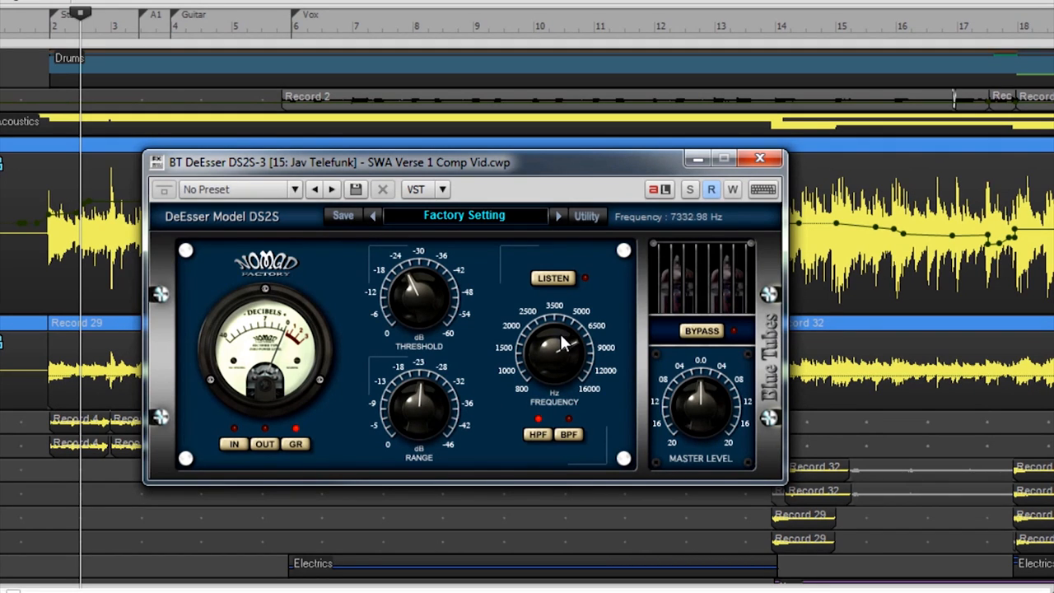
{"action": "left_click_drag", "start_coordinate": [560, 346], "coordinate": [560, 366]}
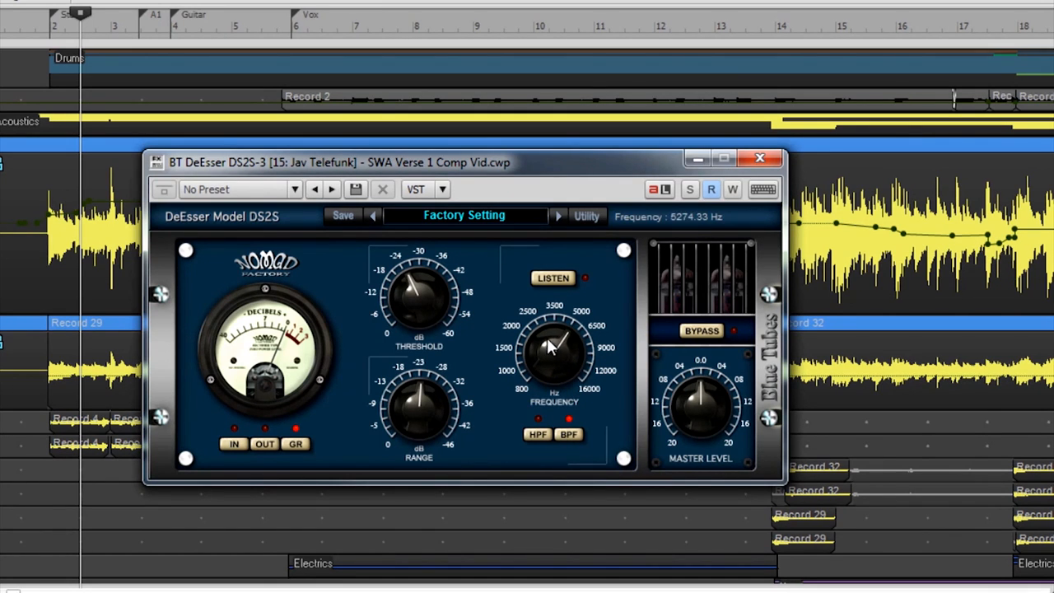
{"action": "left_click_drag", "start_coordinate": [551, 345], "coordinate": [551, 365]}
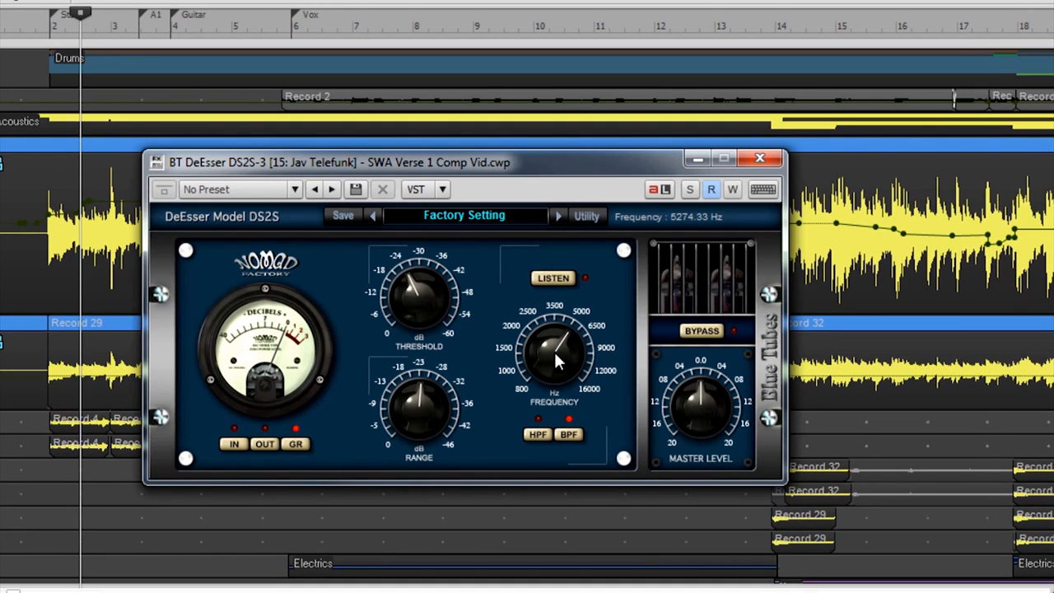
{"action": "mouse_move", "coordinate": [700, 408]}
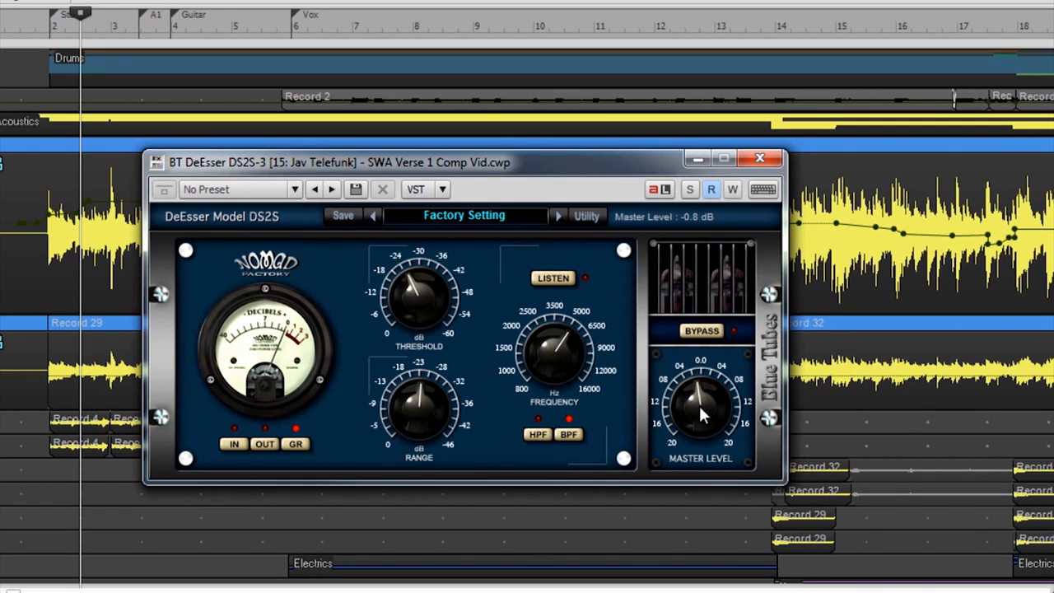
- Set the DeEsser master level to 0 dB and load the Male DeEsser 1 preset (7785.77 Hz)
{"action": "left_click_drag", "start_coordinate": [704, 415], "coordinate": [705, 400]}
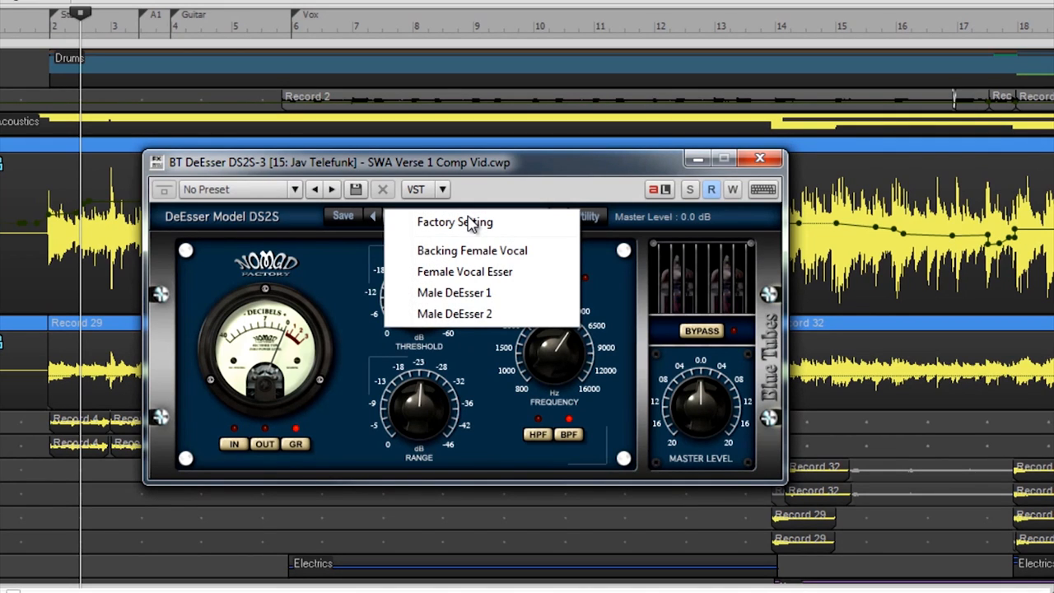
{"action": "mouse_move", "coordinate": [464, 272]}
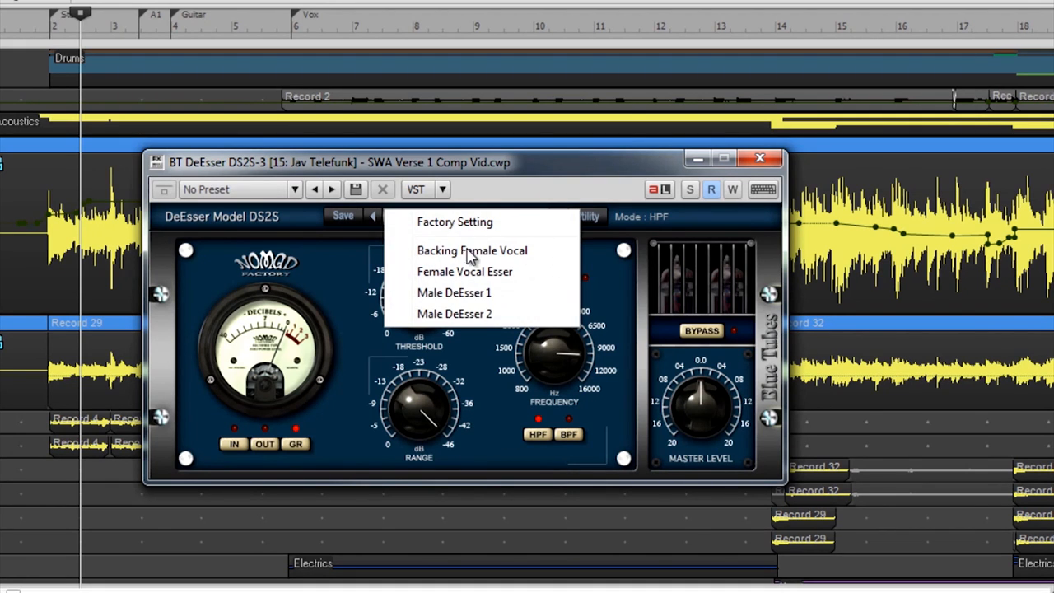
{"action": "left_click", "coordinate": [454, 293]}
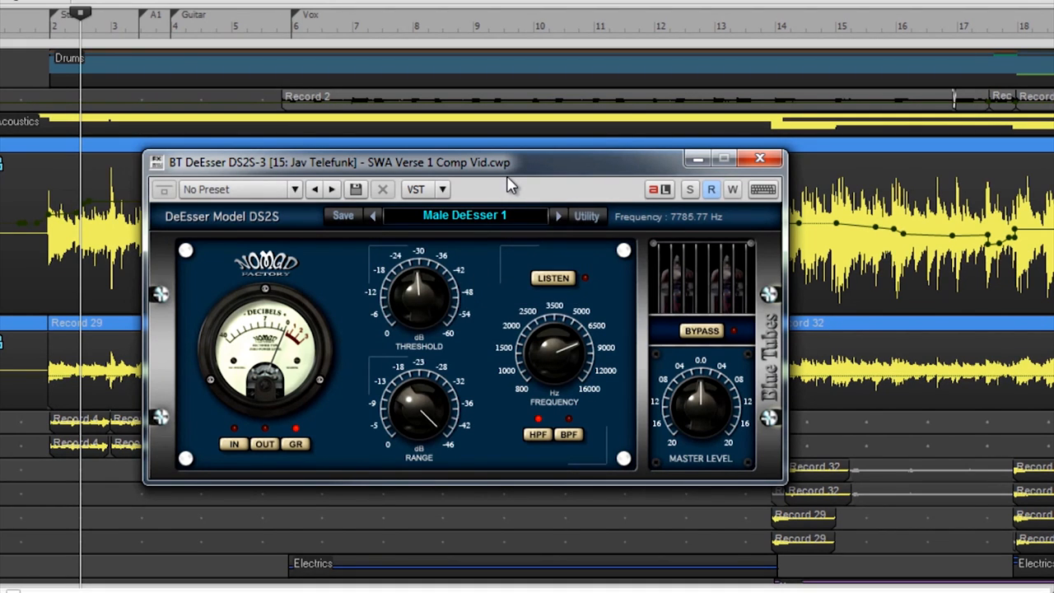